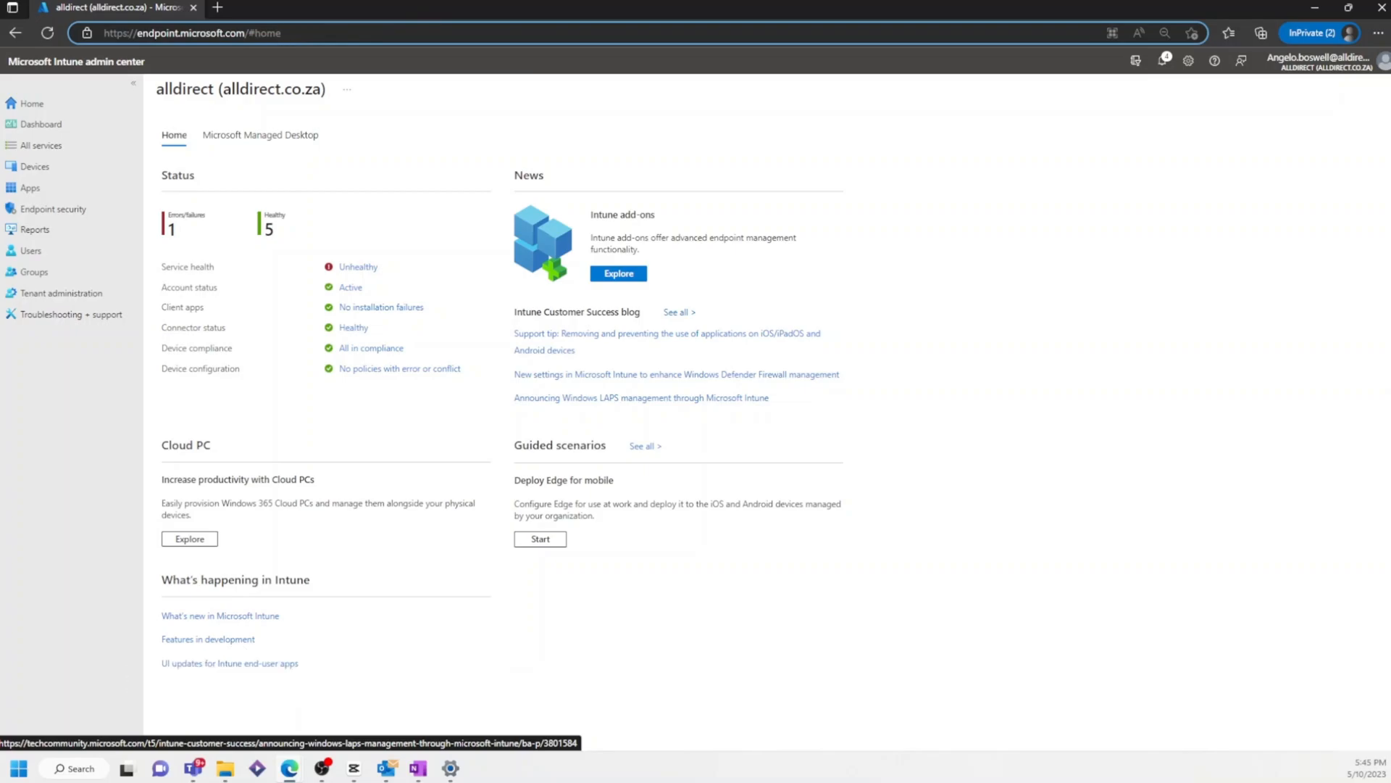
Step: Navigate from Devices to the Configuration profiles list showing eight existing profiles
click(35, 166)
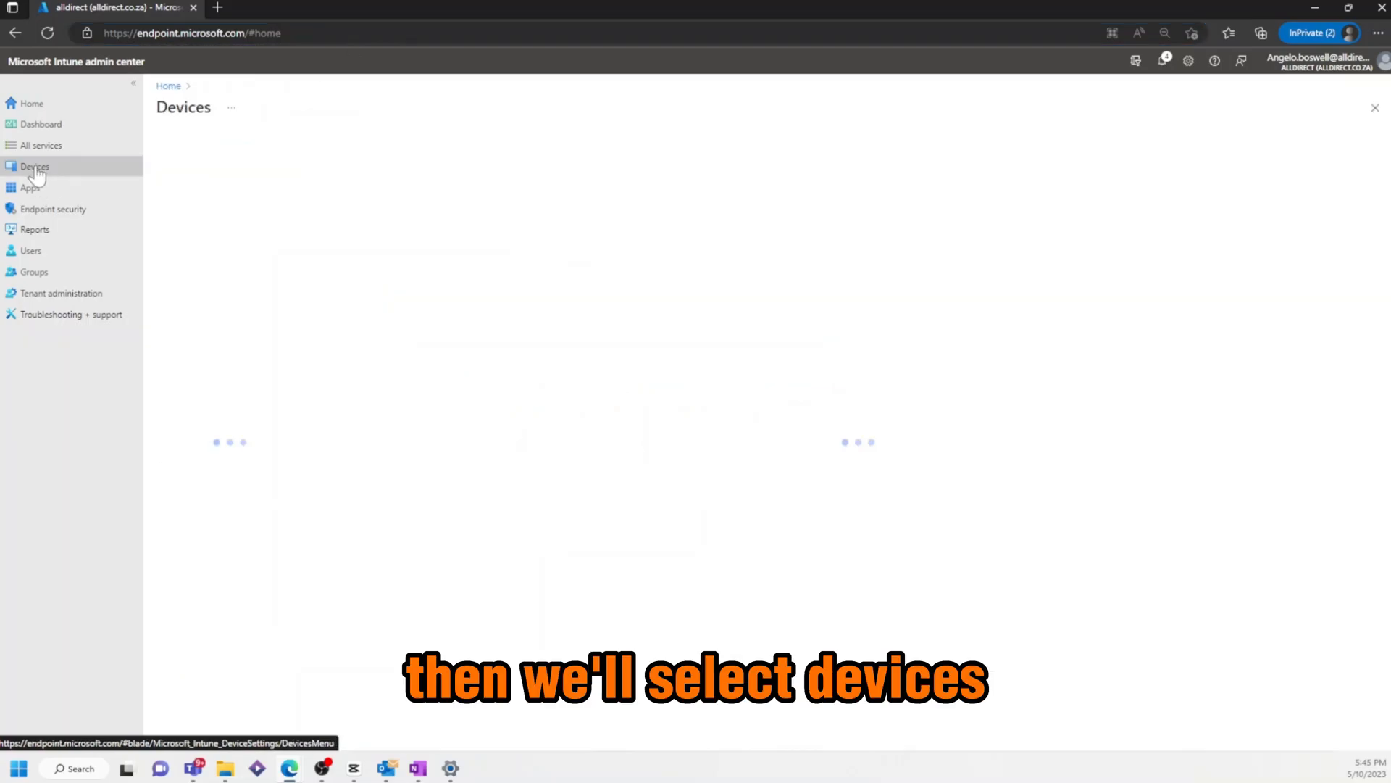
click(35, 166)
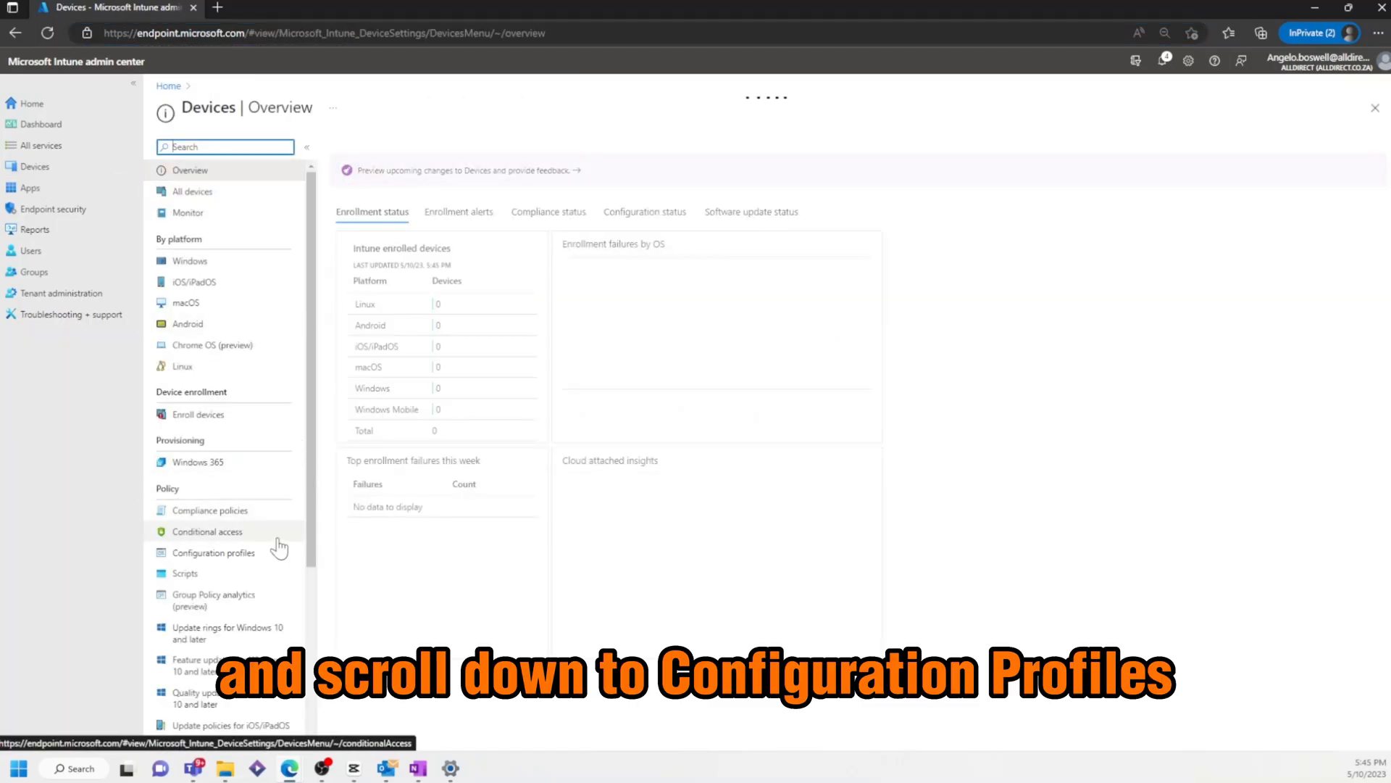
click(215, 552)
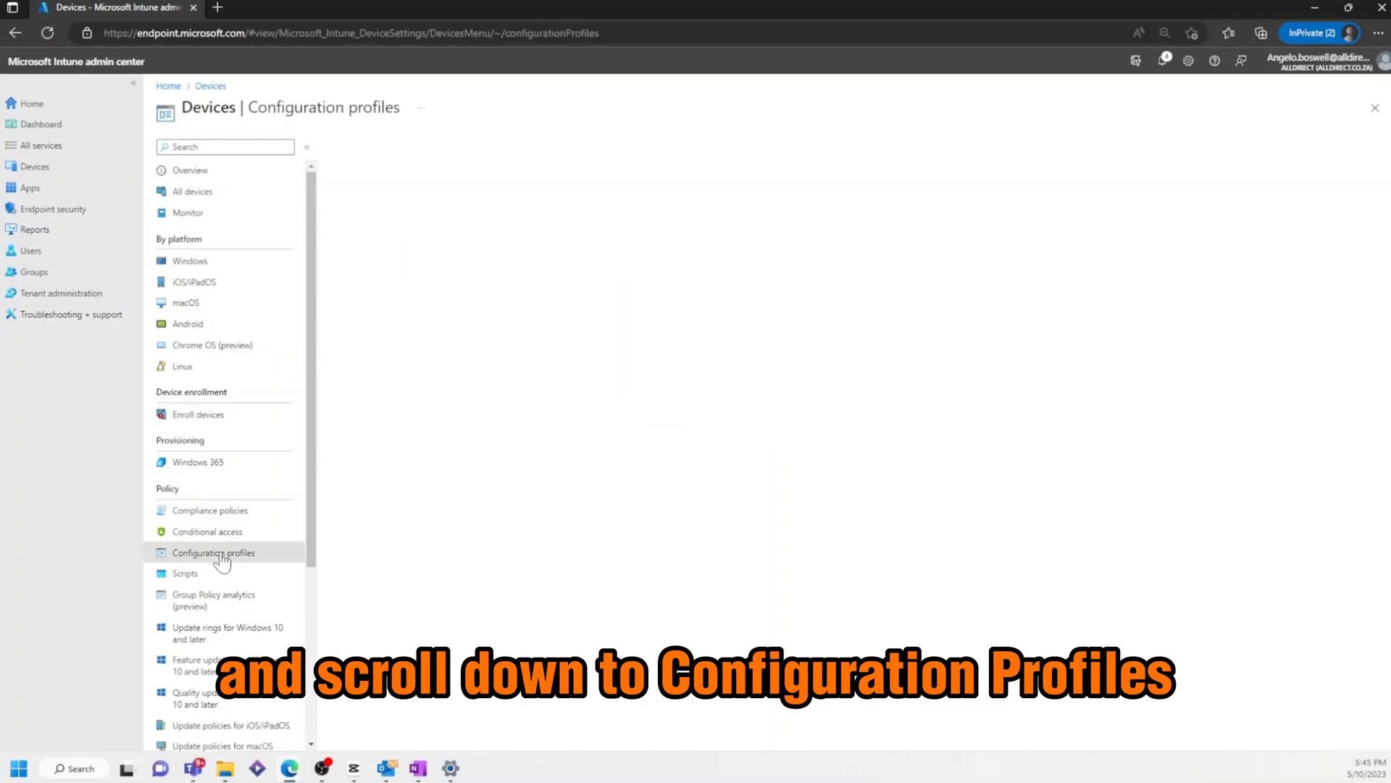
click(213, 553)
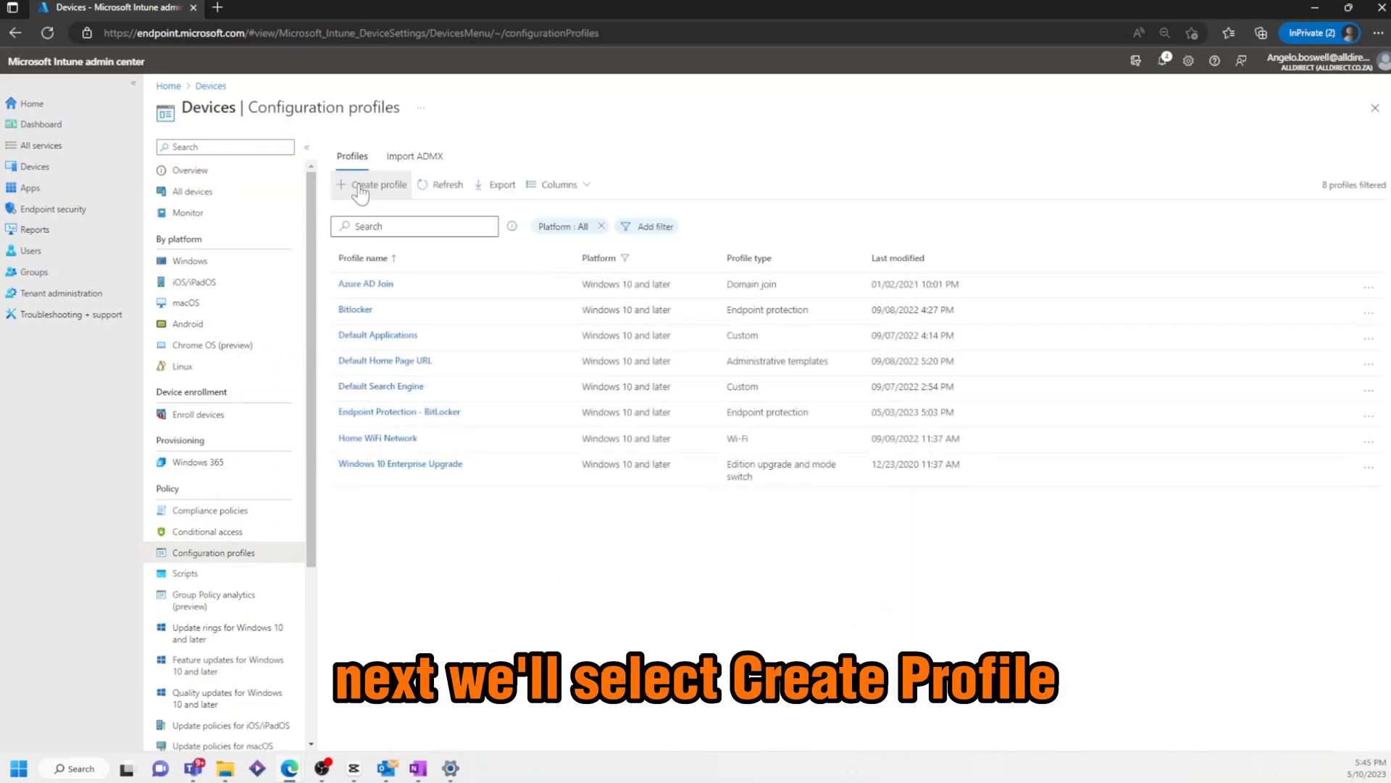
Step: Create a new profile for Windows 10 and later with profile type Settings catalog
click(376, 184)
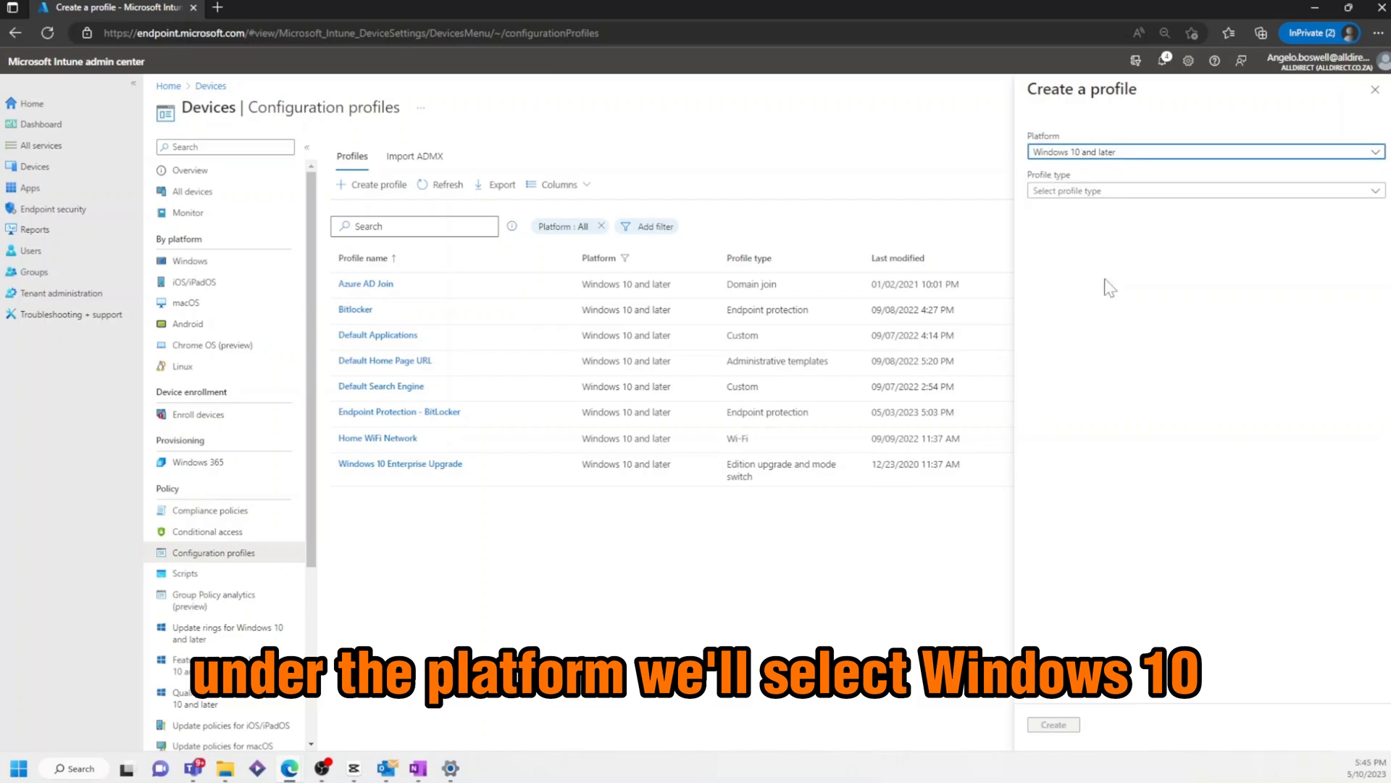
click(1203, 189)
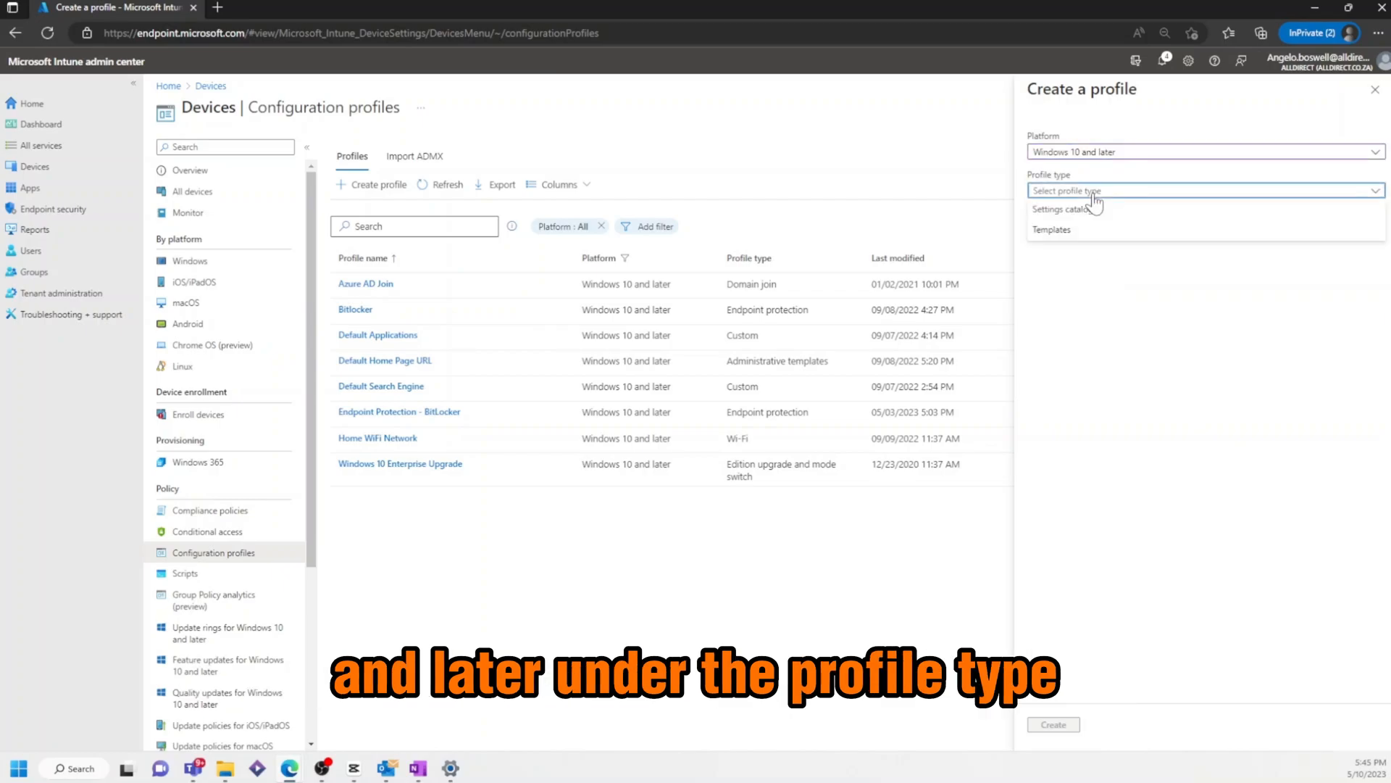
click(1056, 209)
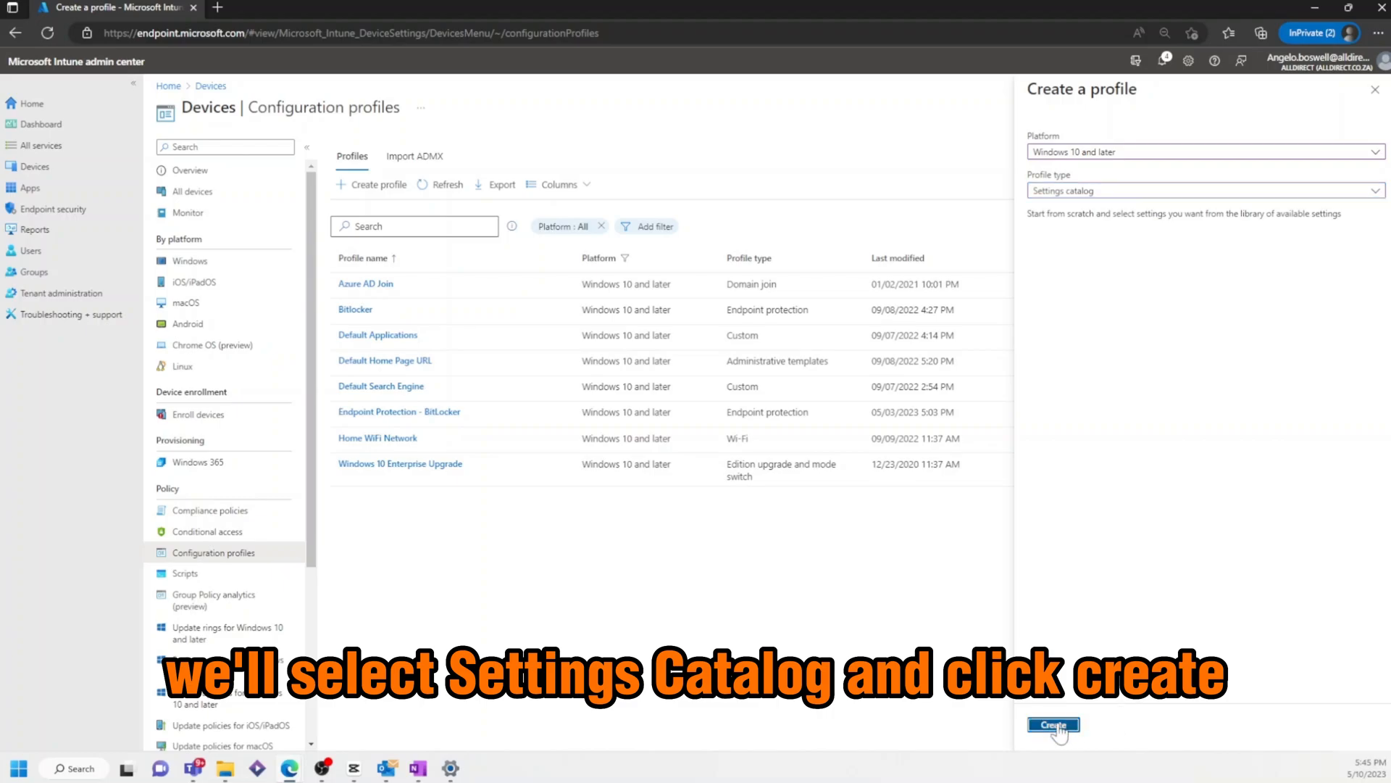
click(1053, 725)
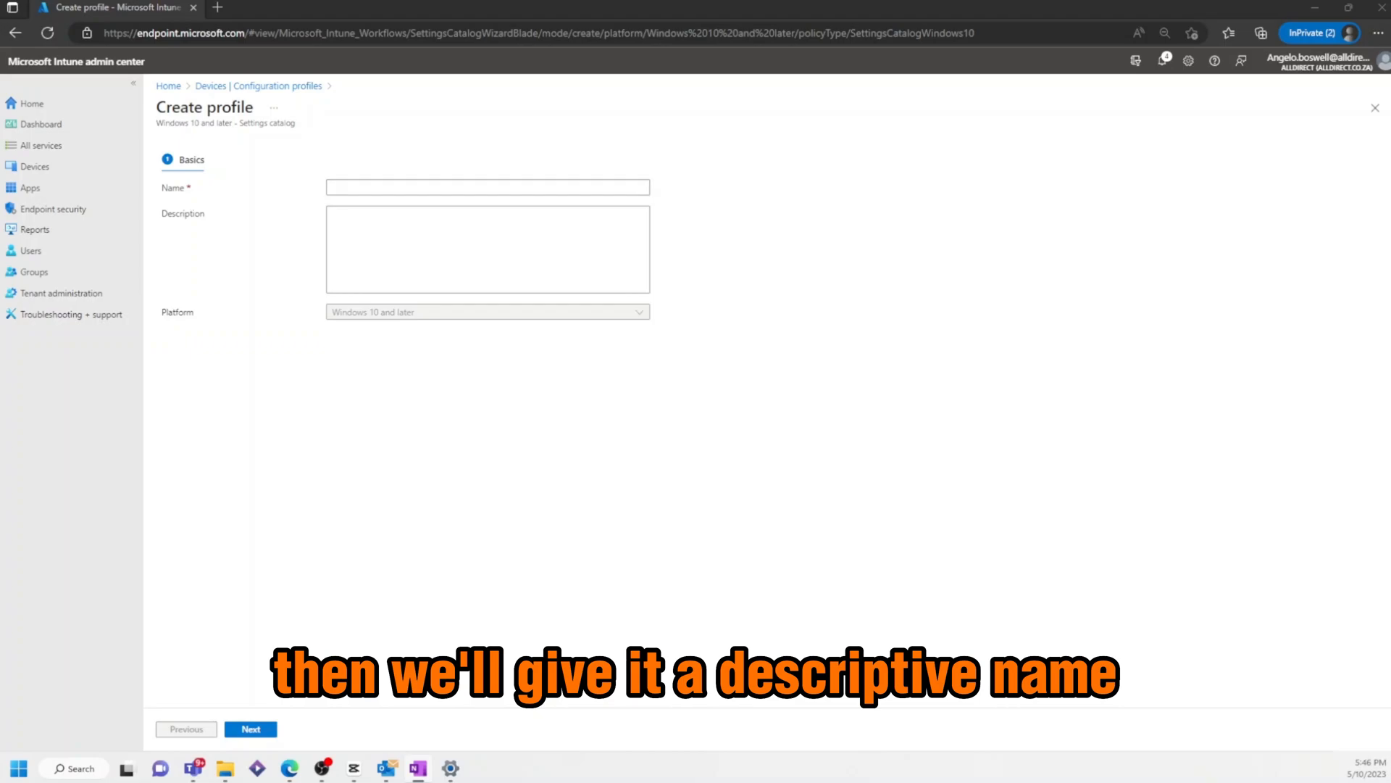
Step: Name the profile 'OneDrive - Default Configuration', describe the multiple-file delete prompt, and continue
click(487, 187)
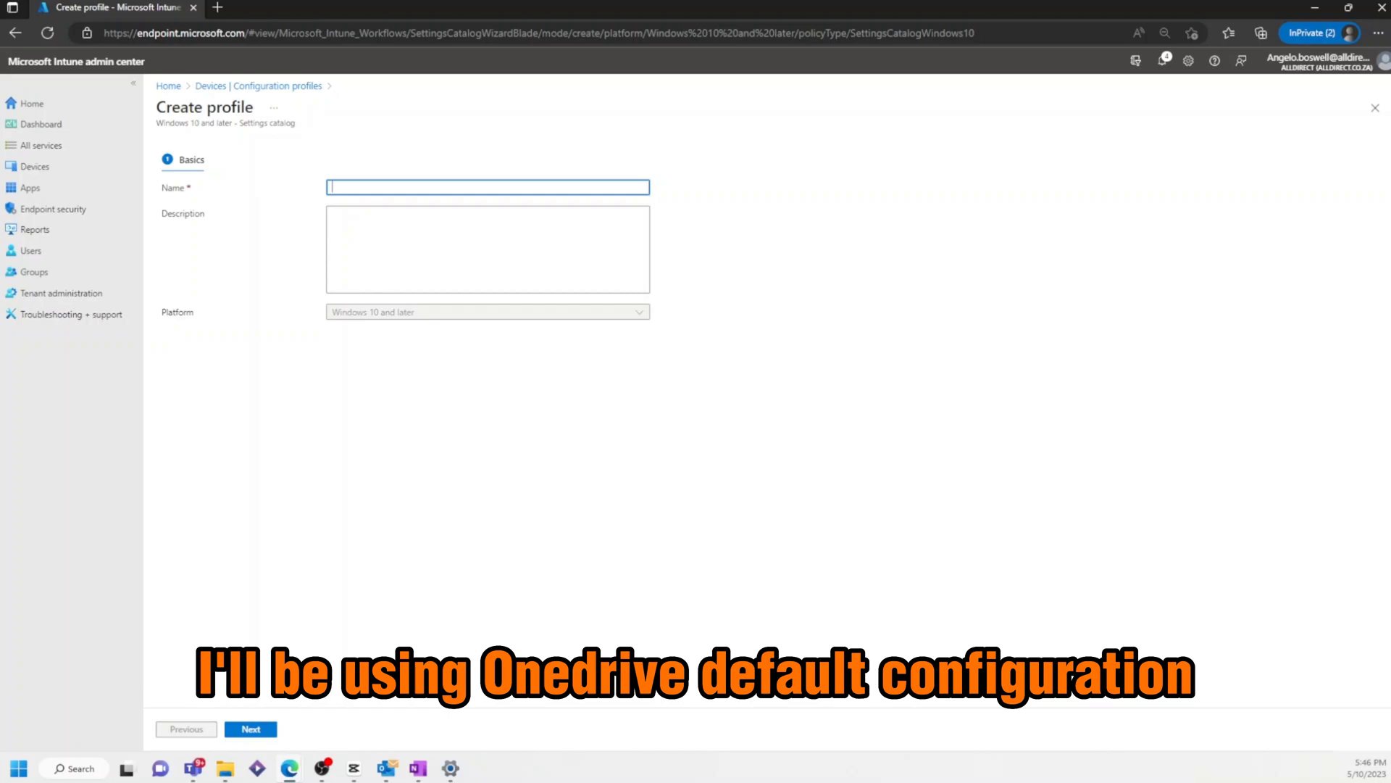
text(OneDrive - Default Configuration)
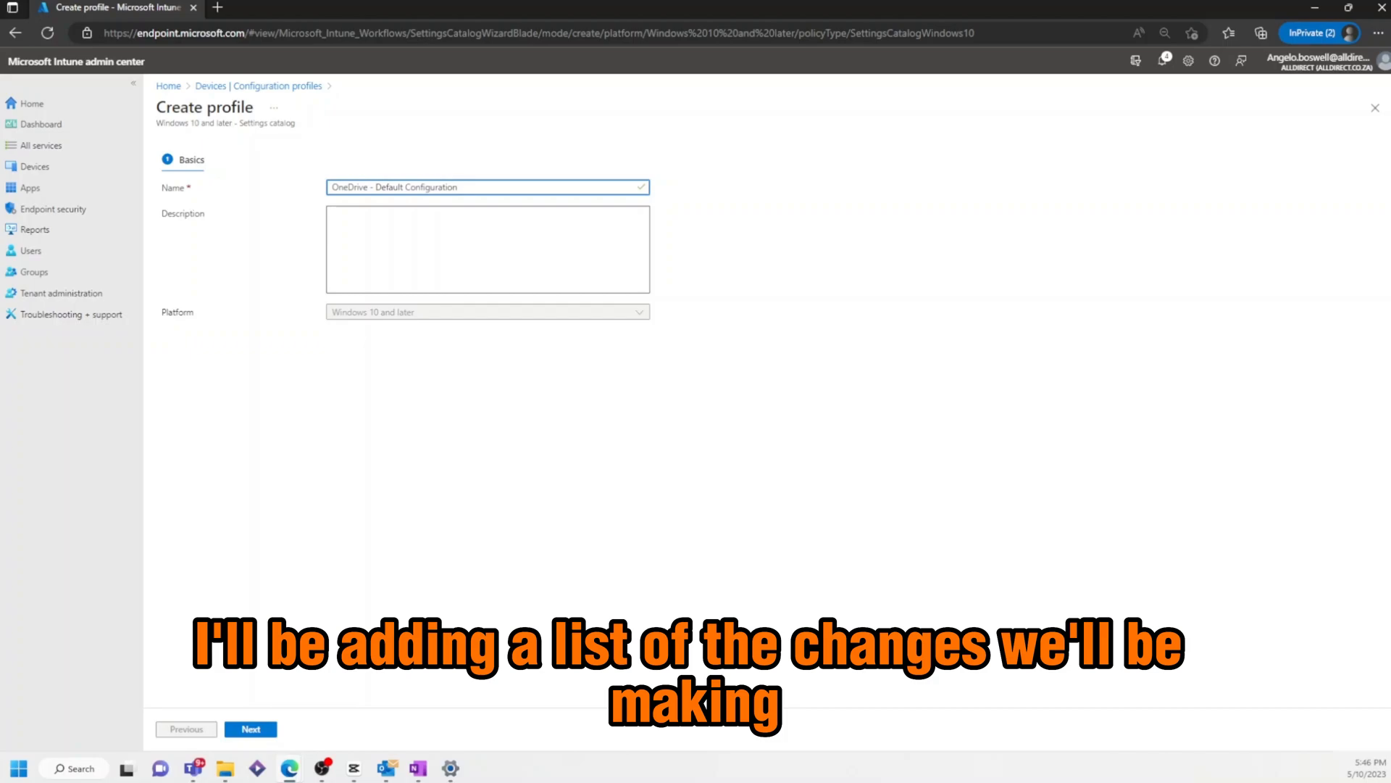
text(Prompt users when they delete multiple OneDrive files on their local computer)
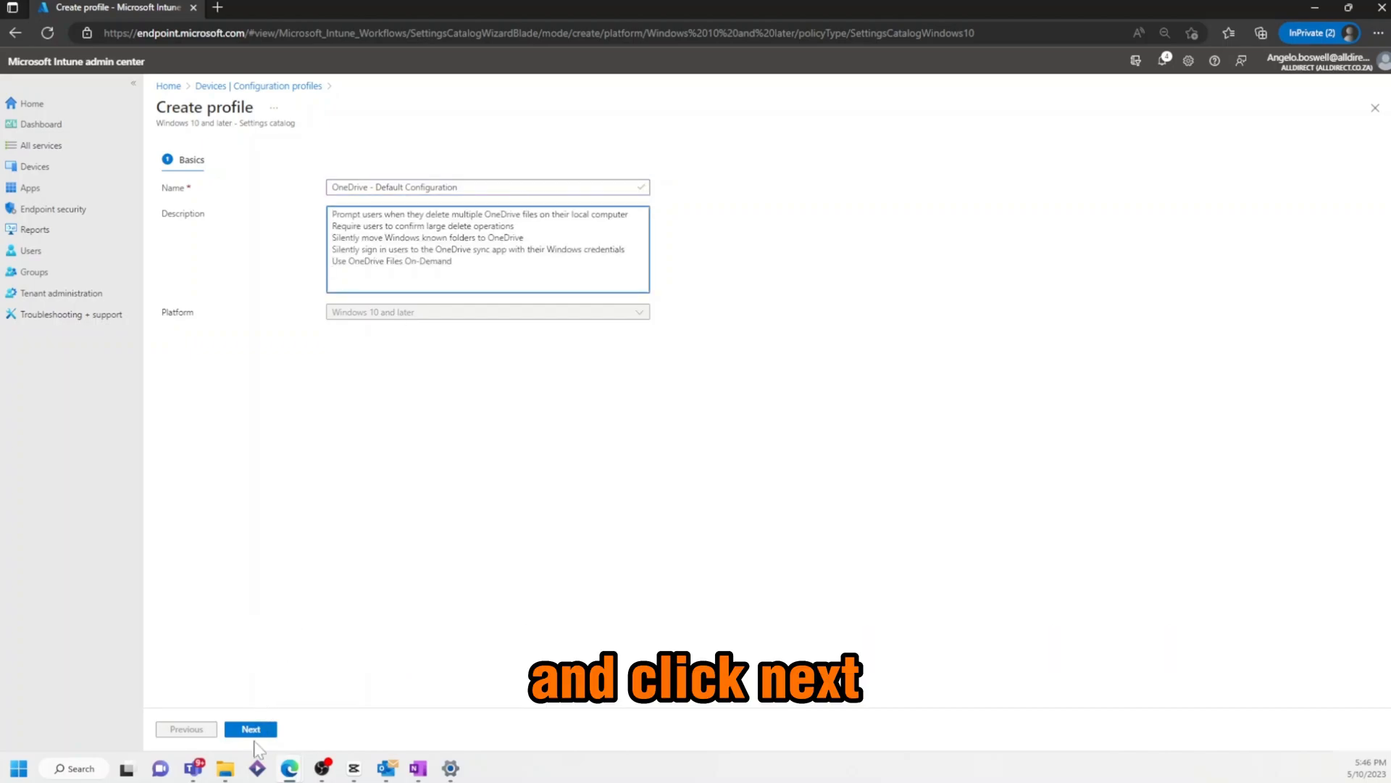
click(251, 729)
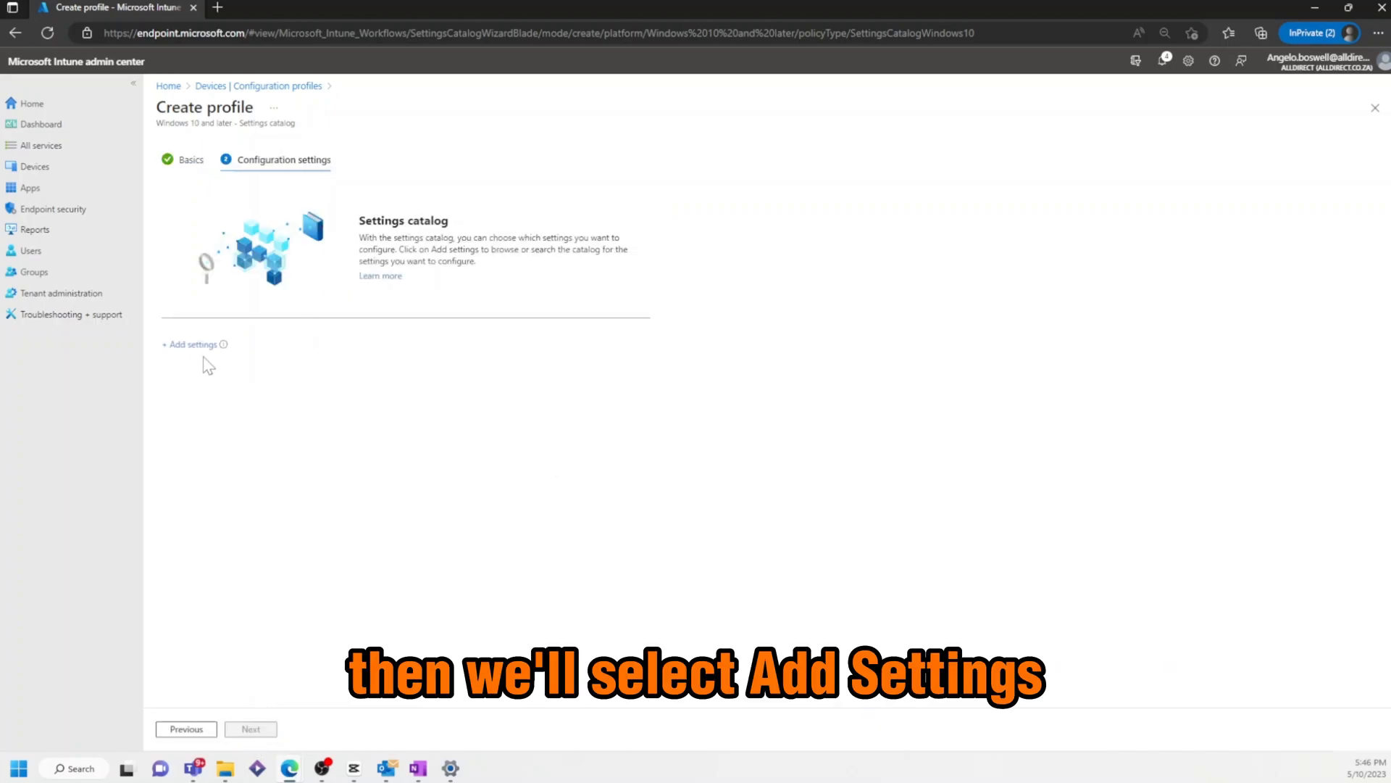
Step: Search the settings picker for 'onedrive' and list the OneDrive category's 83 settings
click(191, 345)
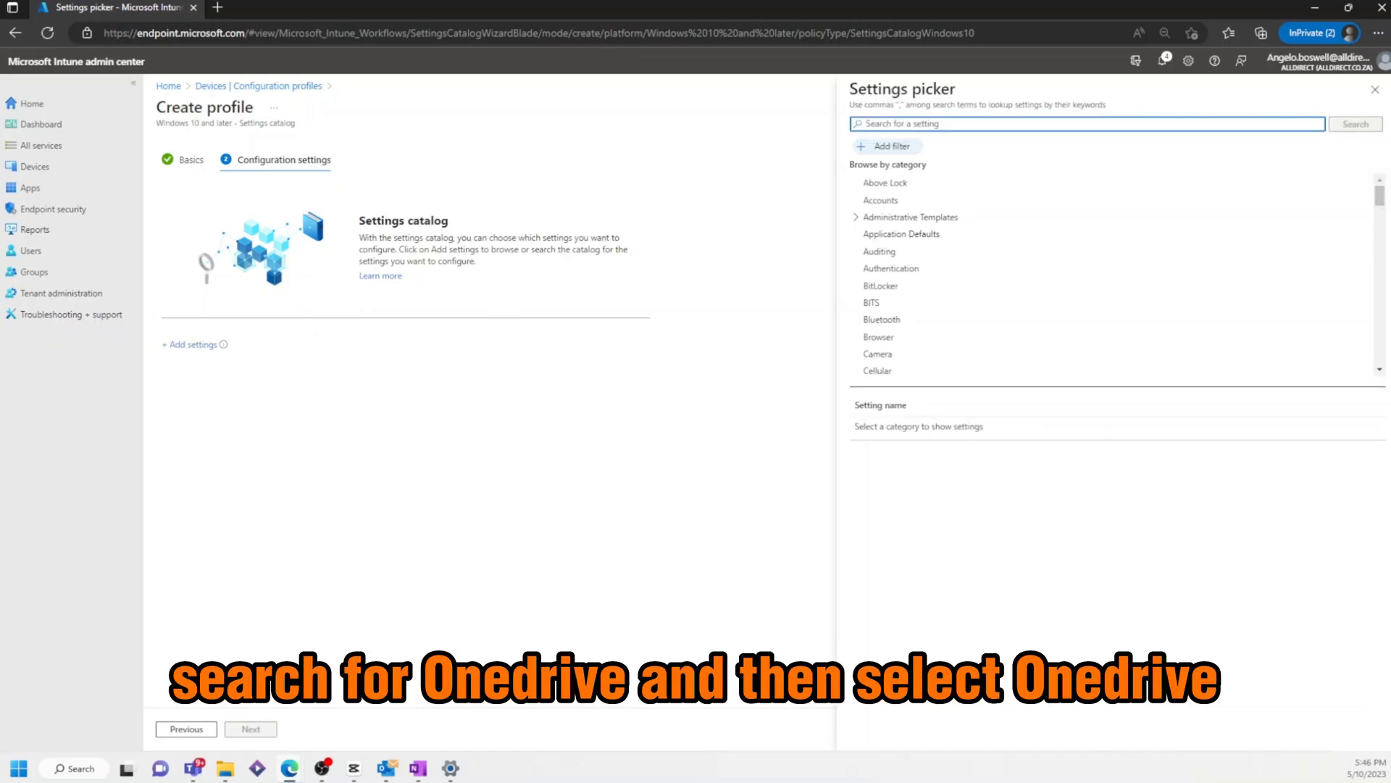
text(onedrive)
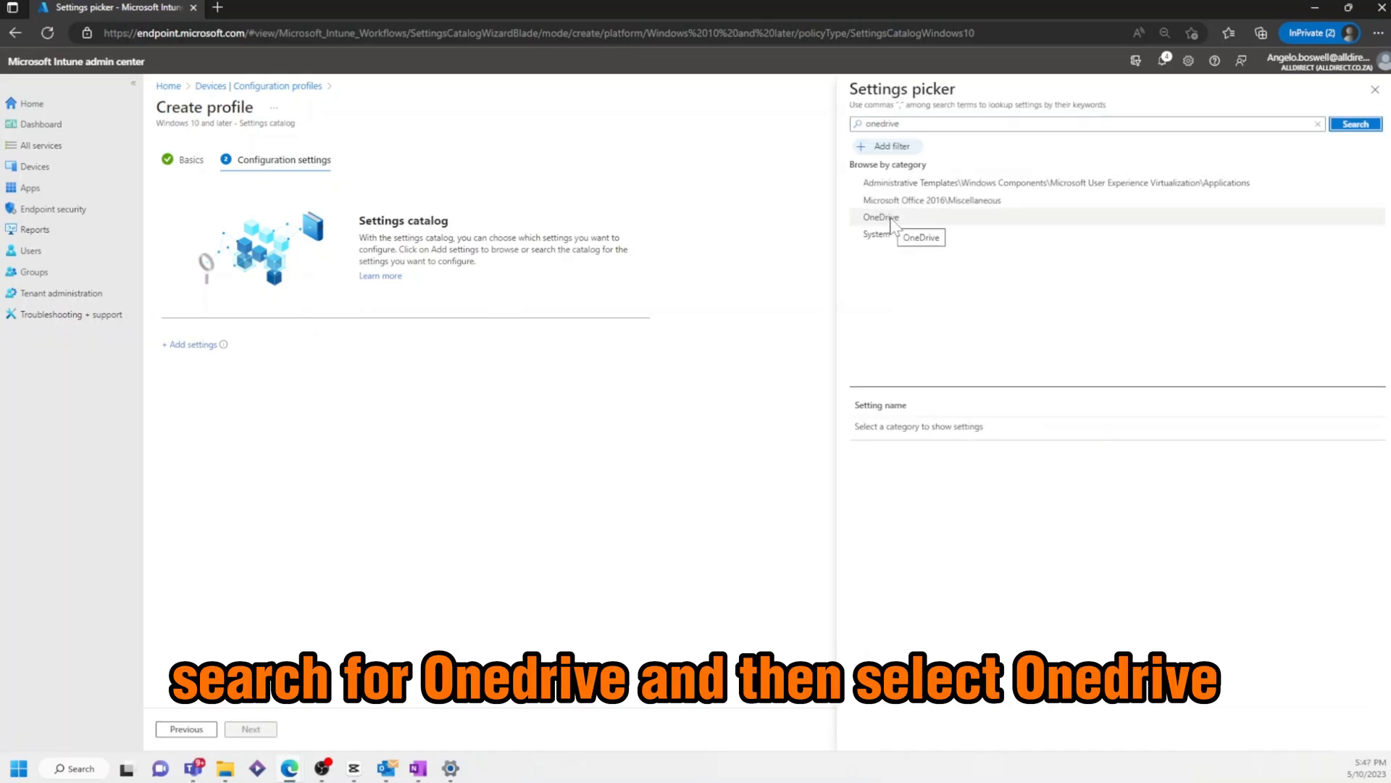
click(880, 217)
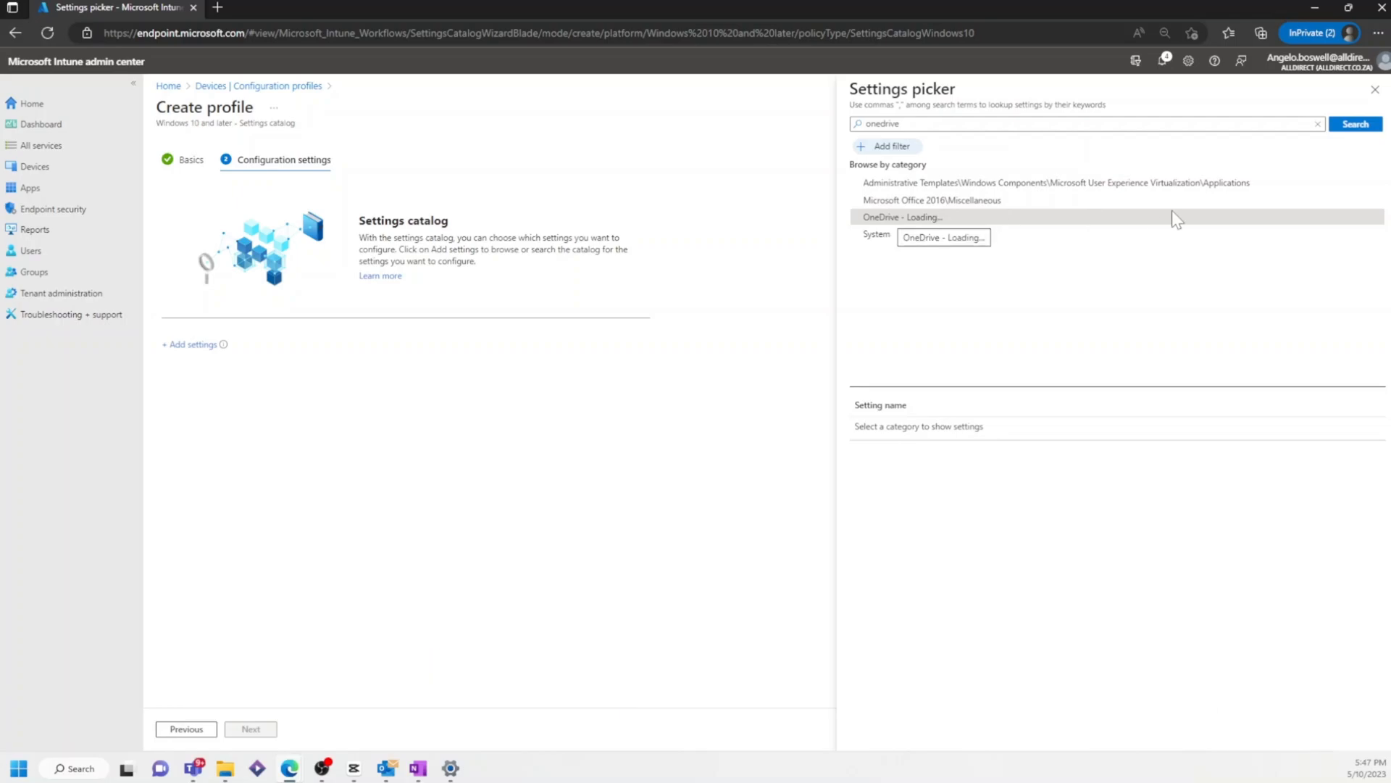
click(903, 216)
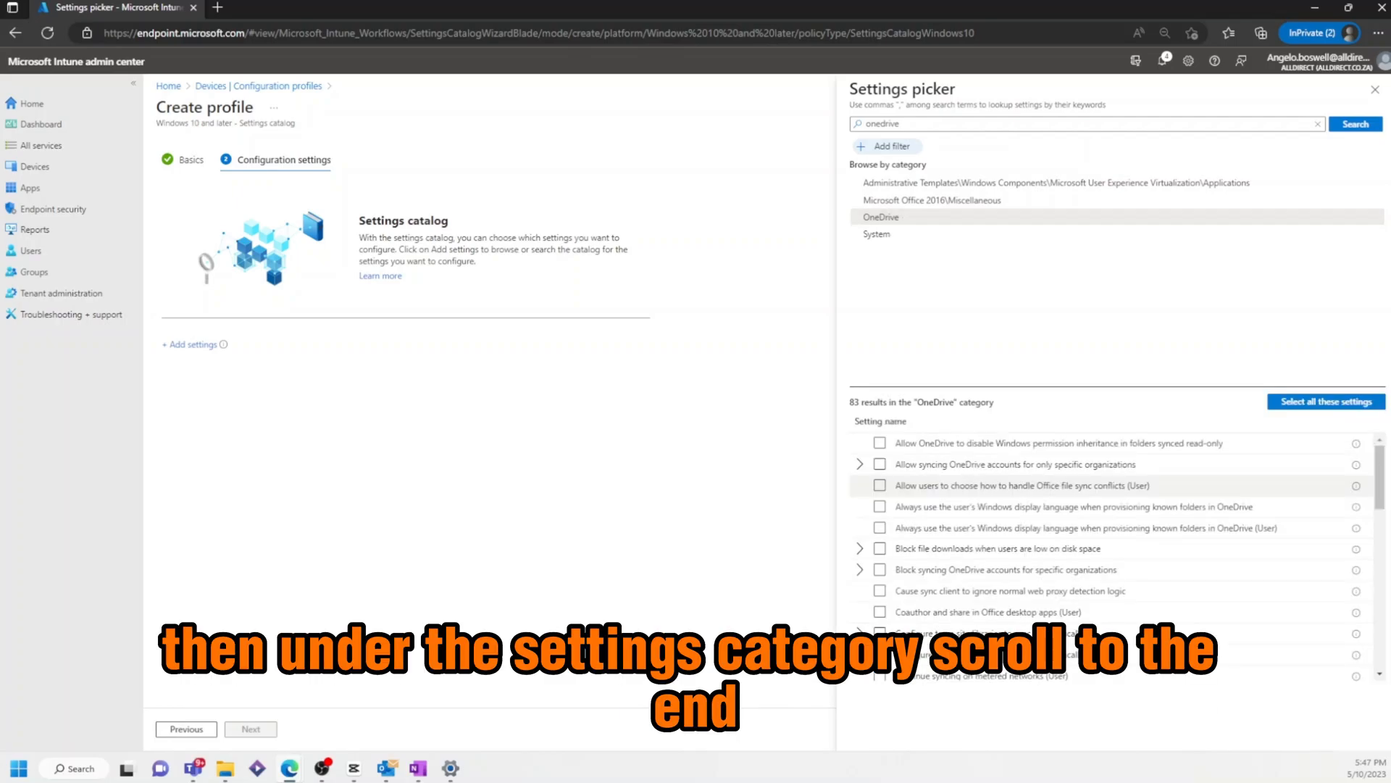
scroll(down, 3)
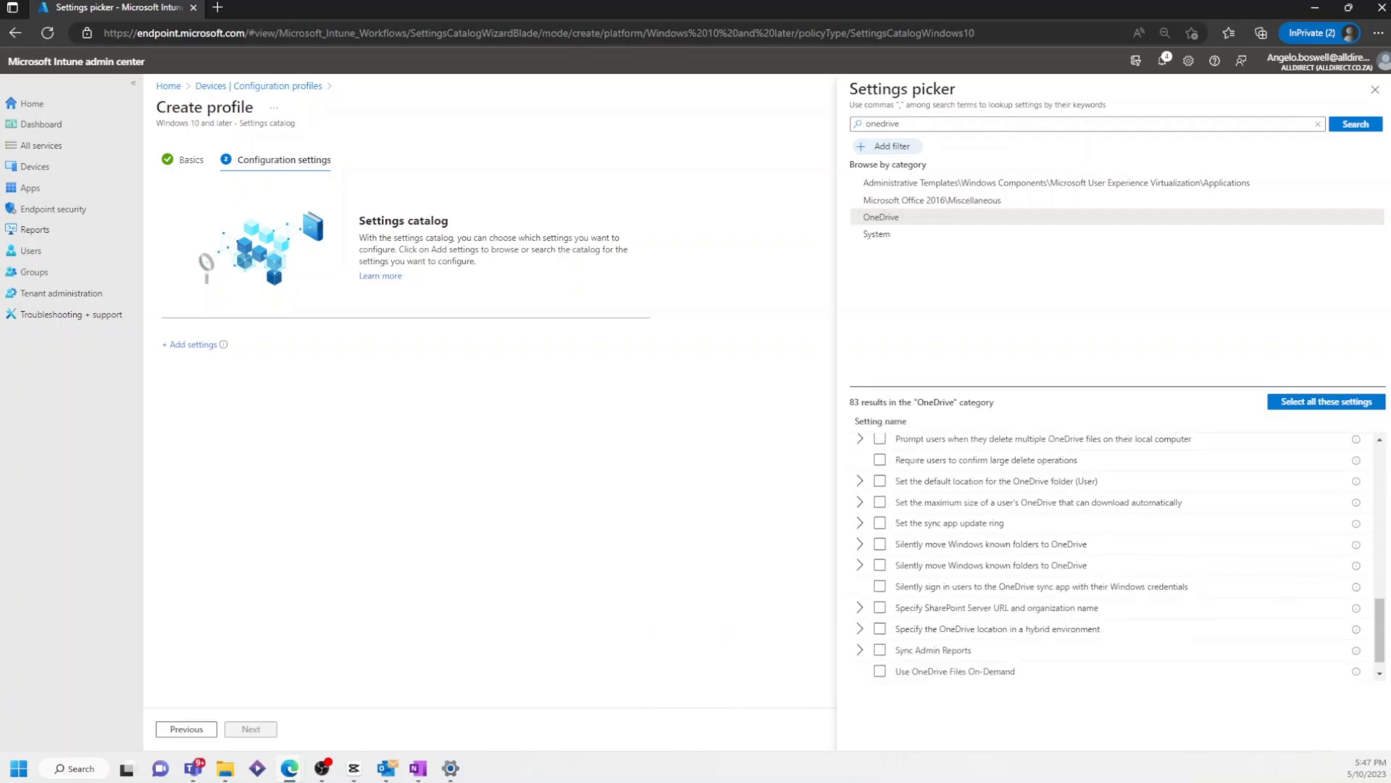
scroll(down, 3)
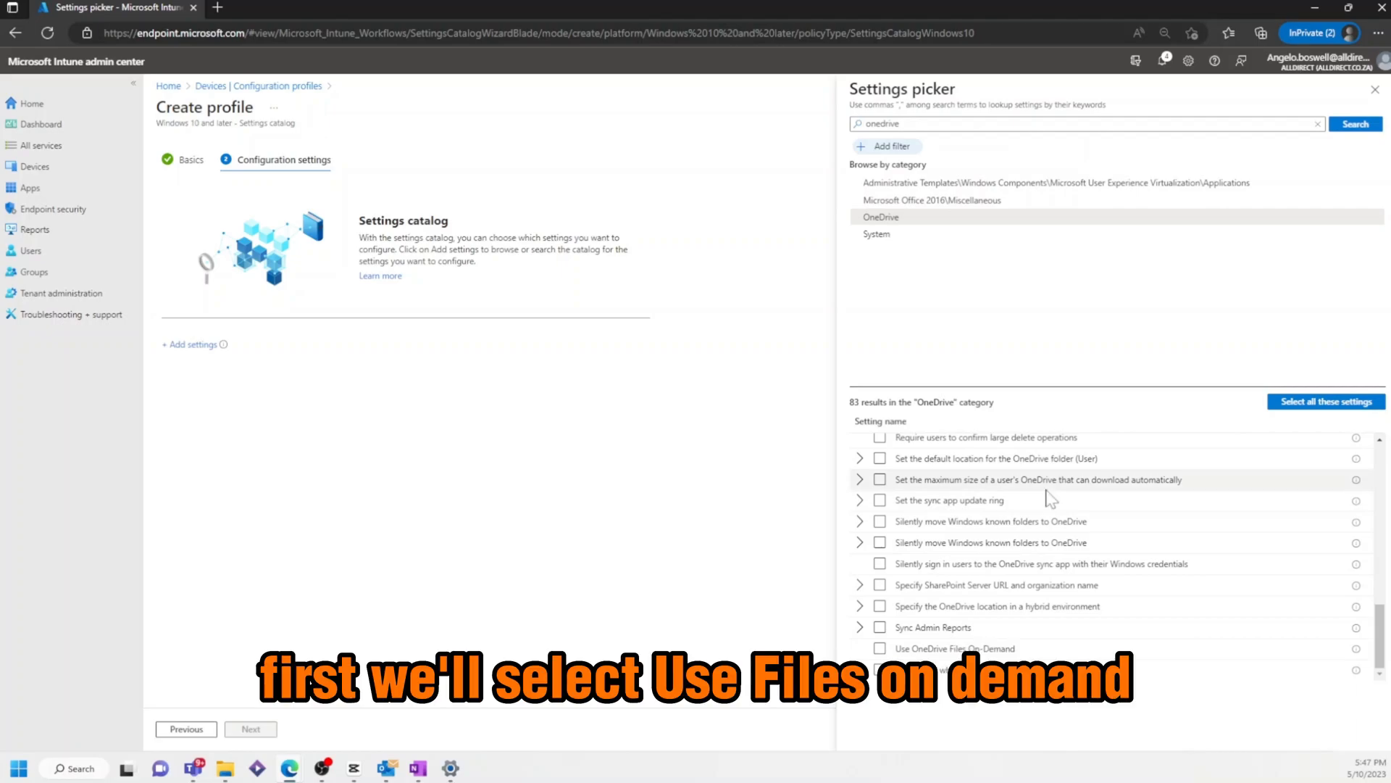
Step: Tick Files On-Demand, silent sign-in, known folder move, confirm large deletes and multiple-delete prompt settings
click(880, 648)
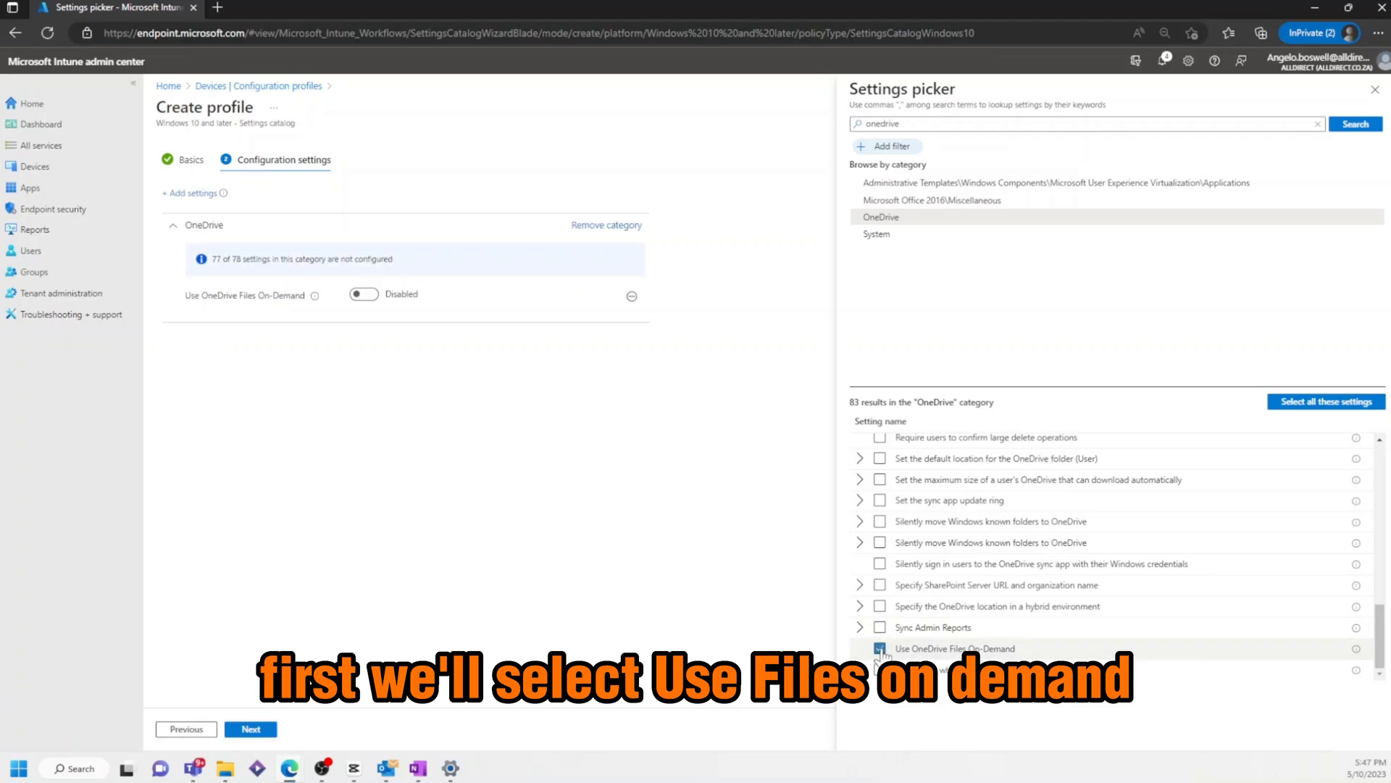
click(880, 648)
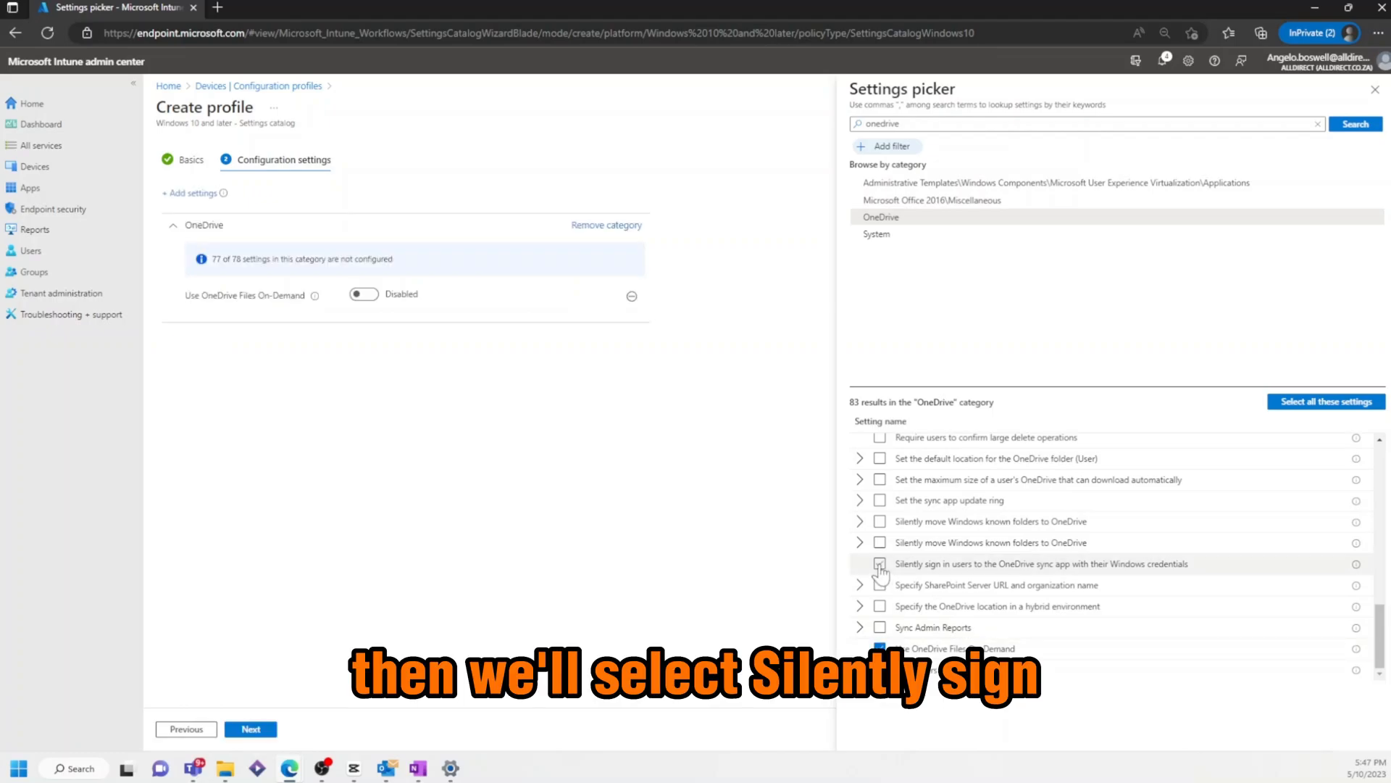
click(880, 648)
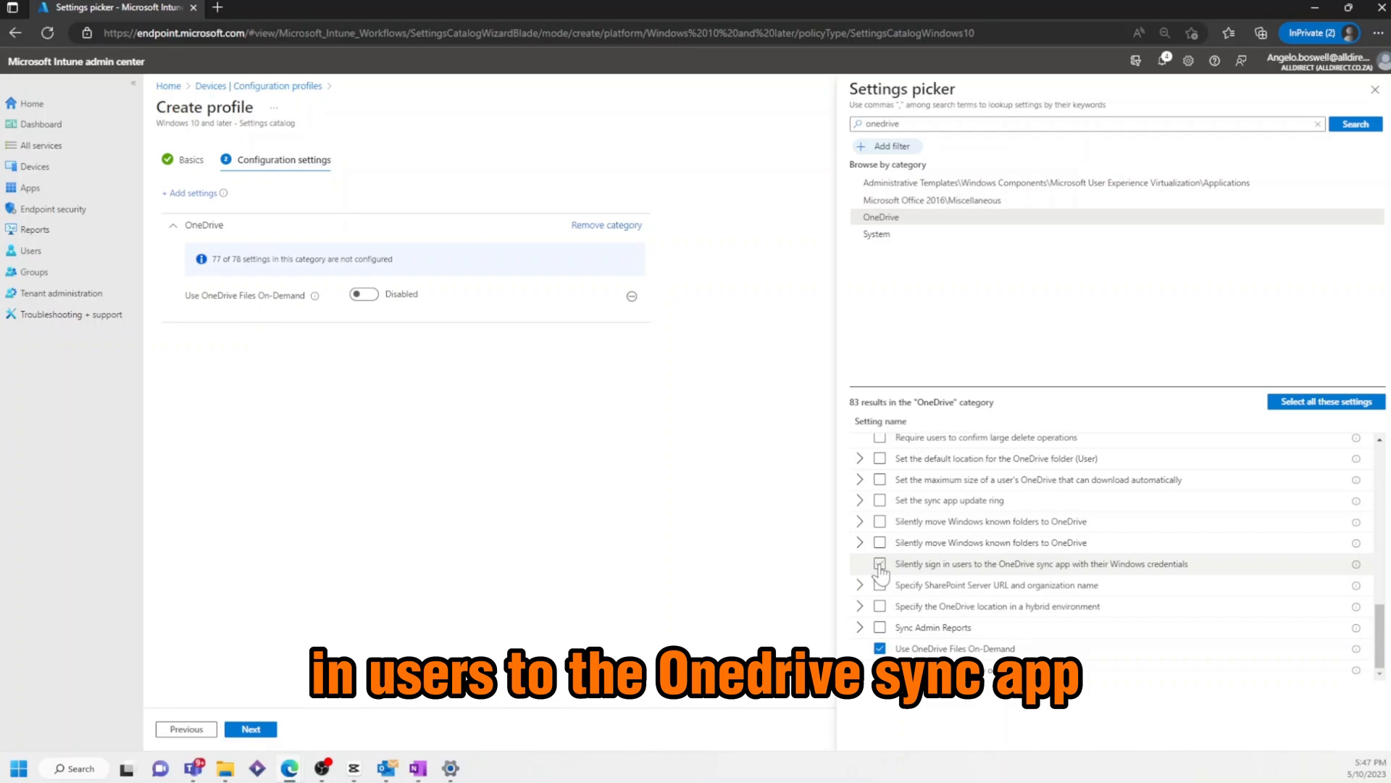
click(879, 564)
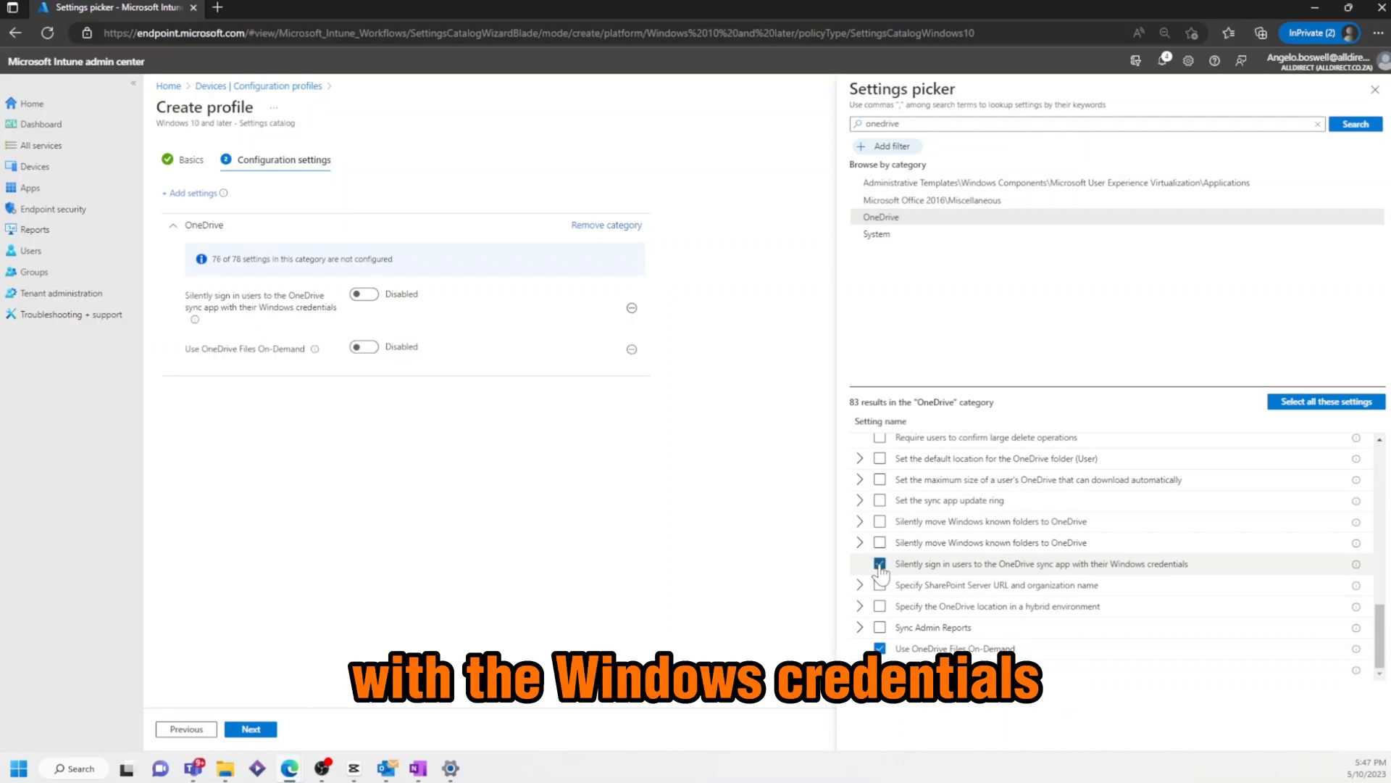
click(879, 520)
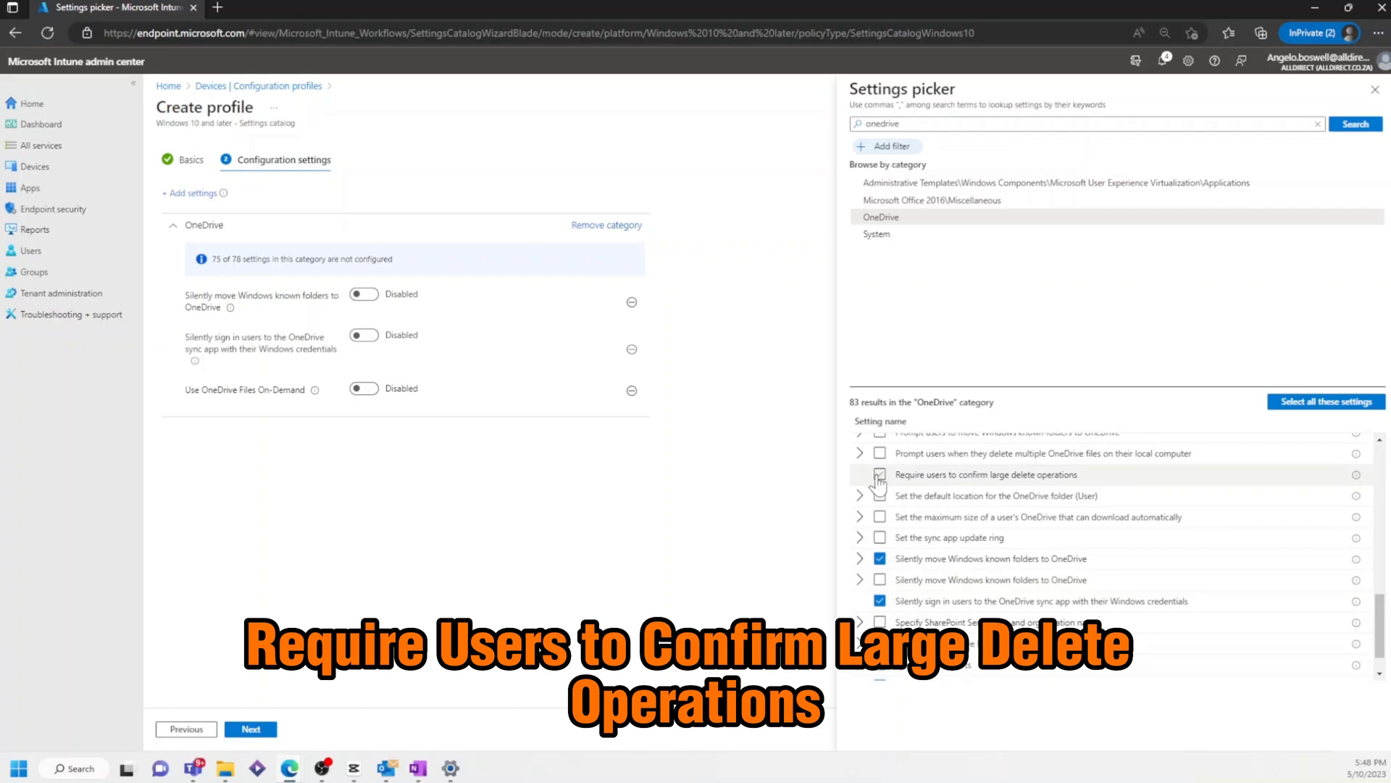
click(880, 474)
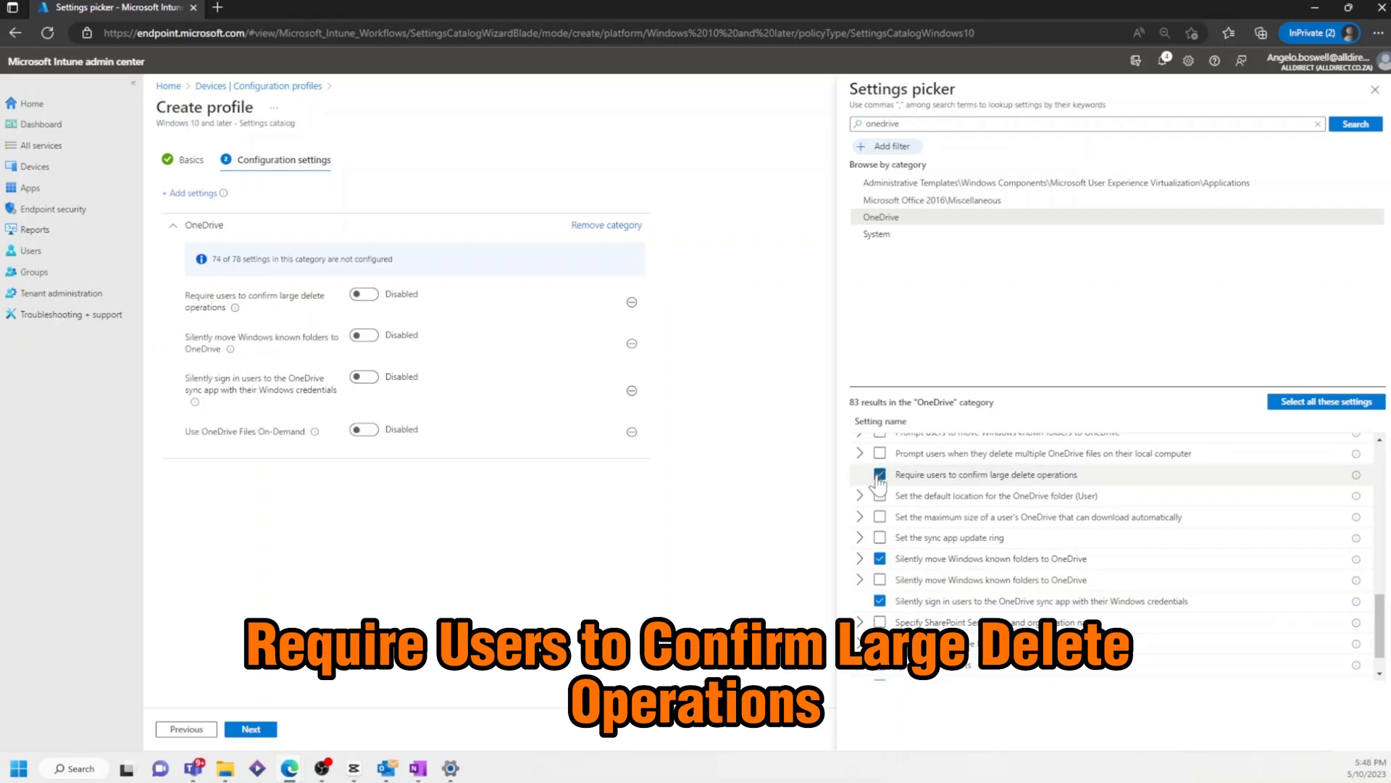
click(880, 474)
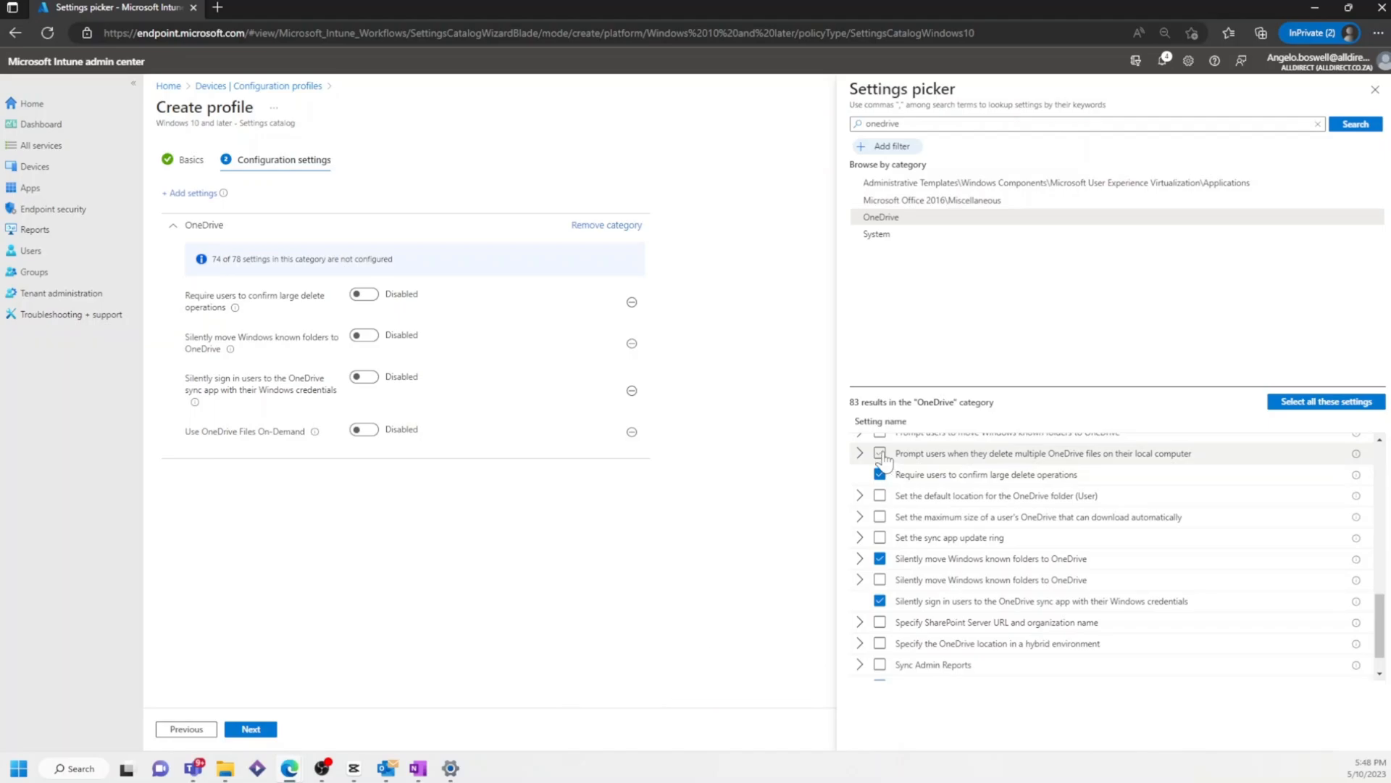
click(880, 452)
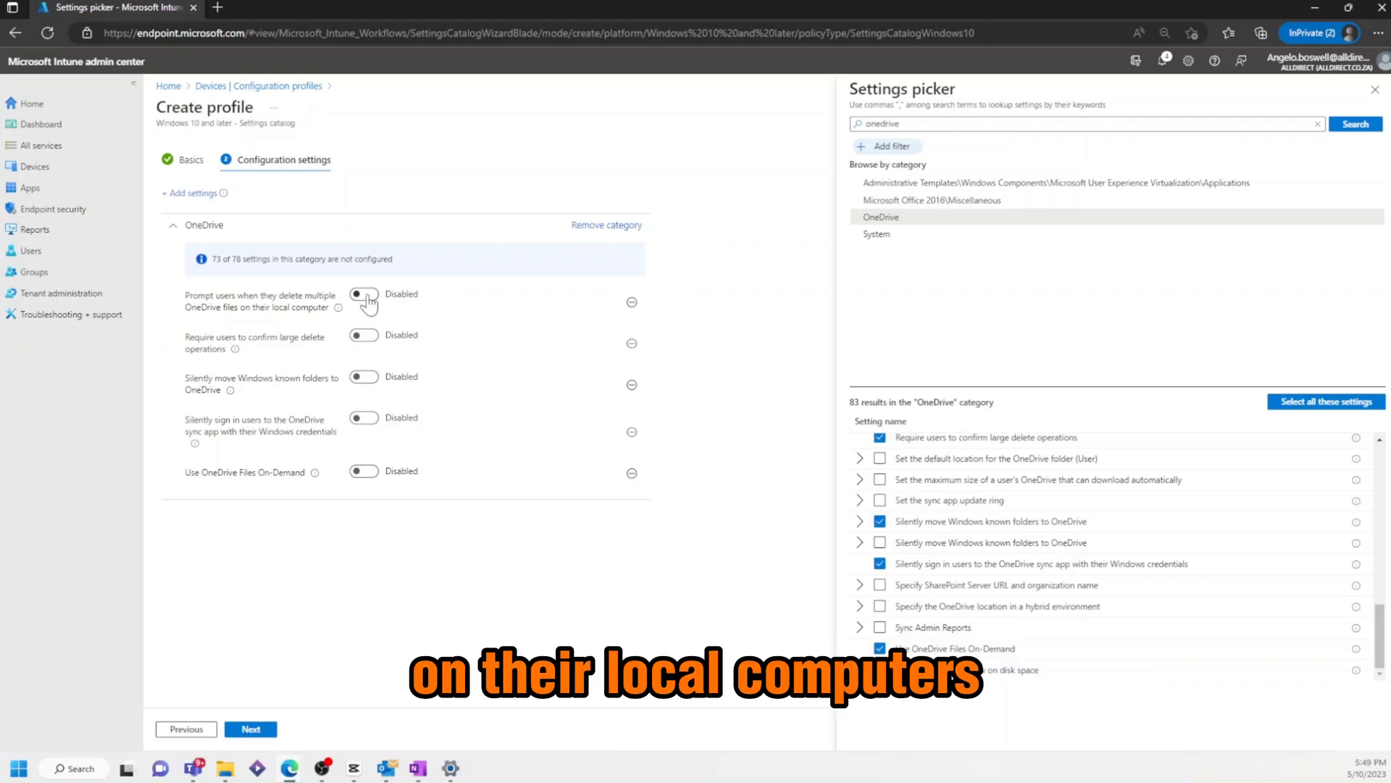
Step: Enable delete prompts and known folder move with Pictures True and tenant ID 737de226-03f3-437b-a794-0fa24d221c78
click(362, 294)
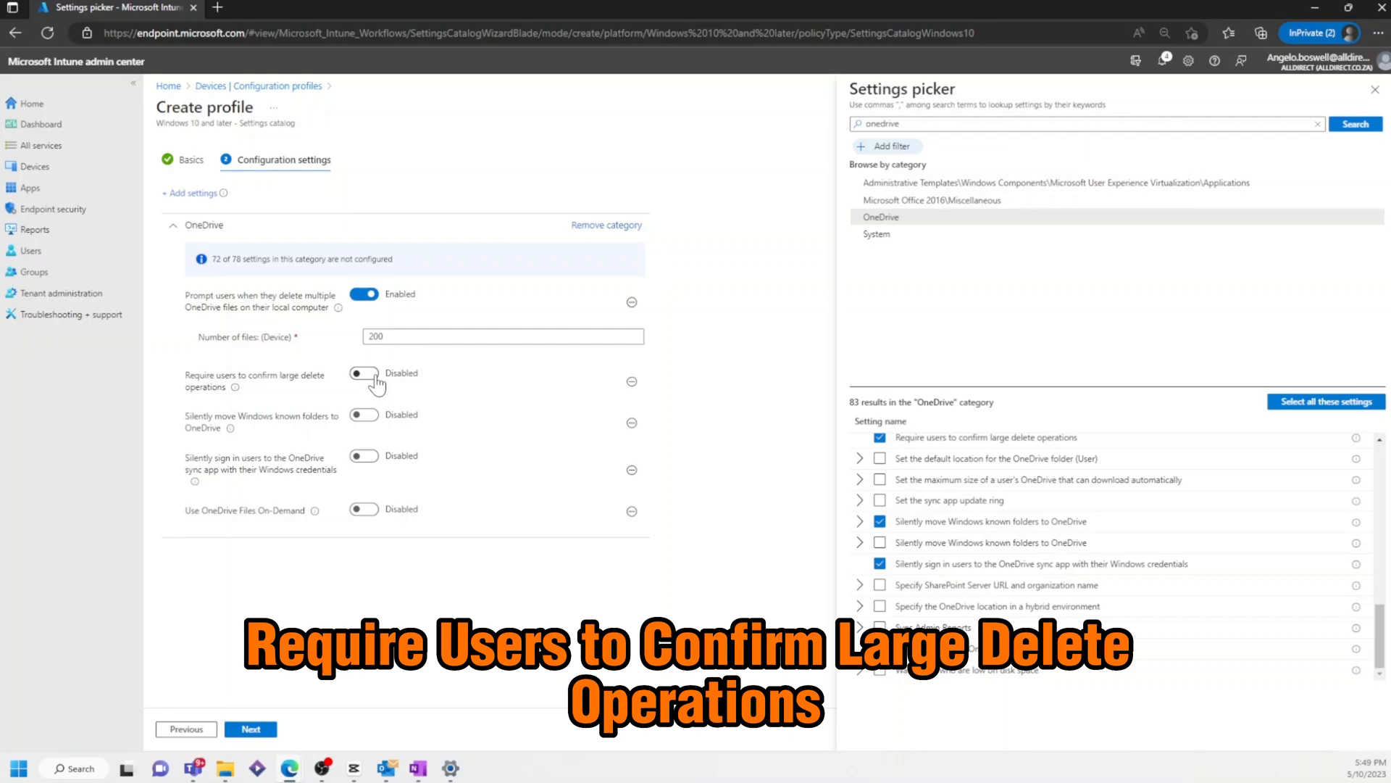
click(364, 373)
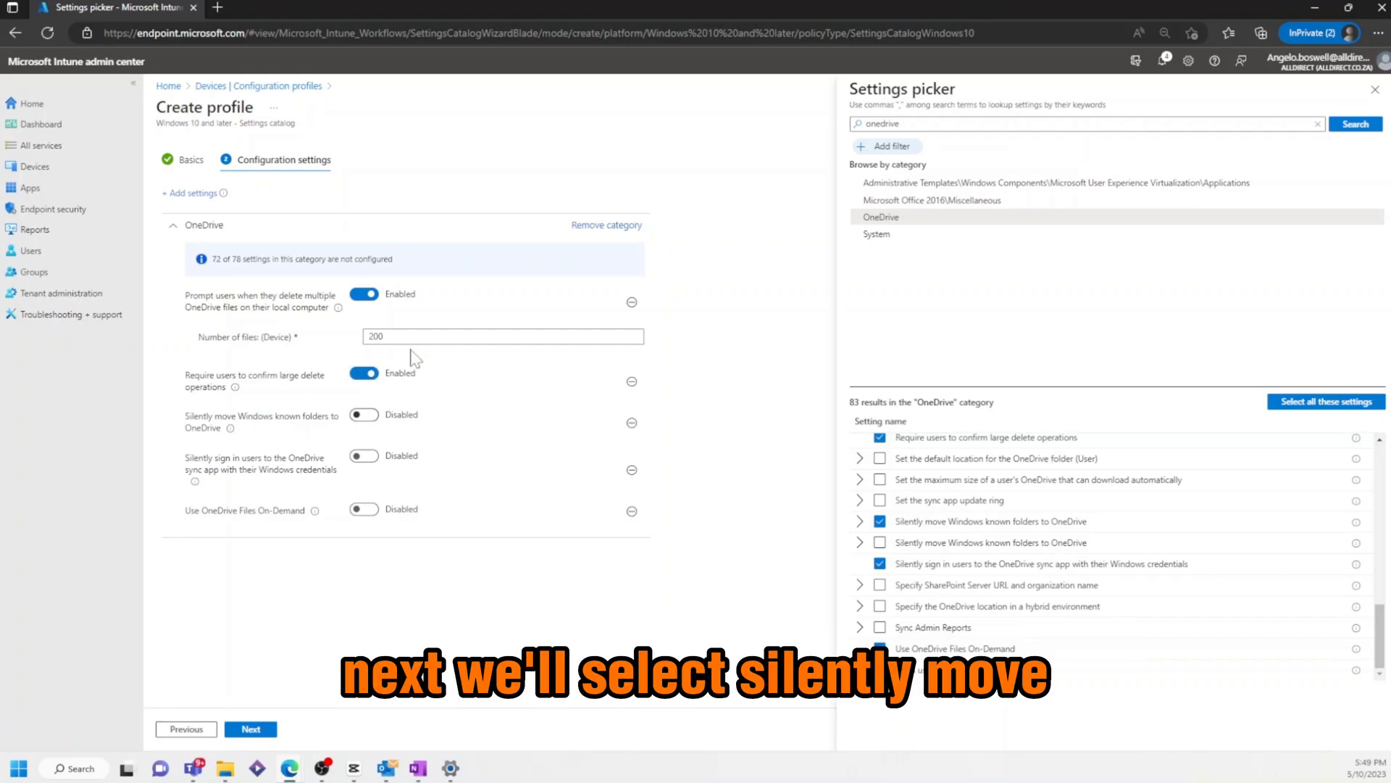
mouse_move(422, 333)
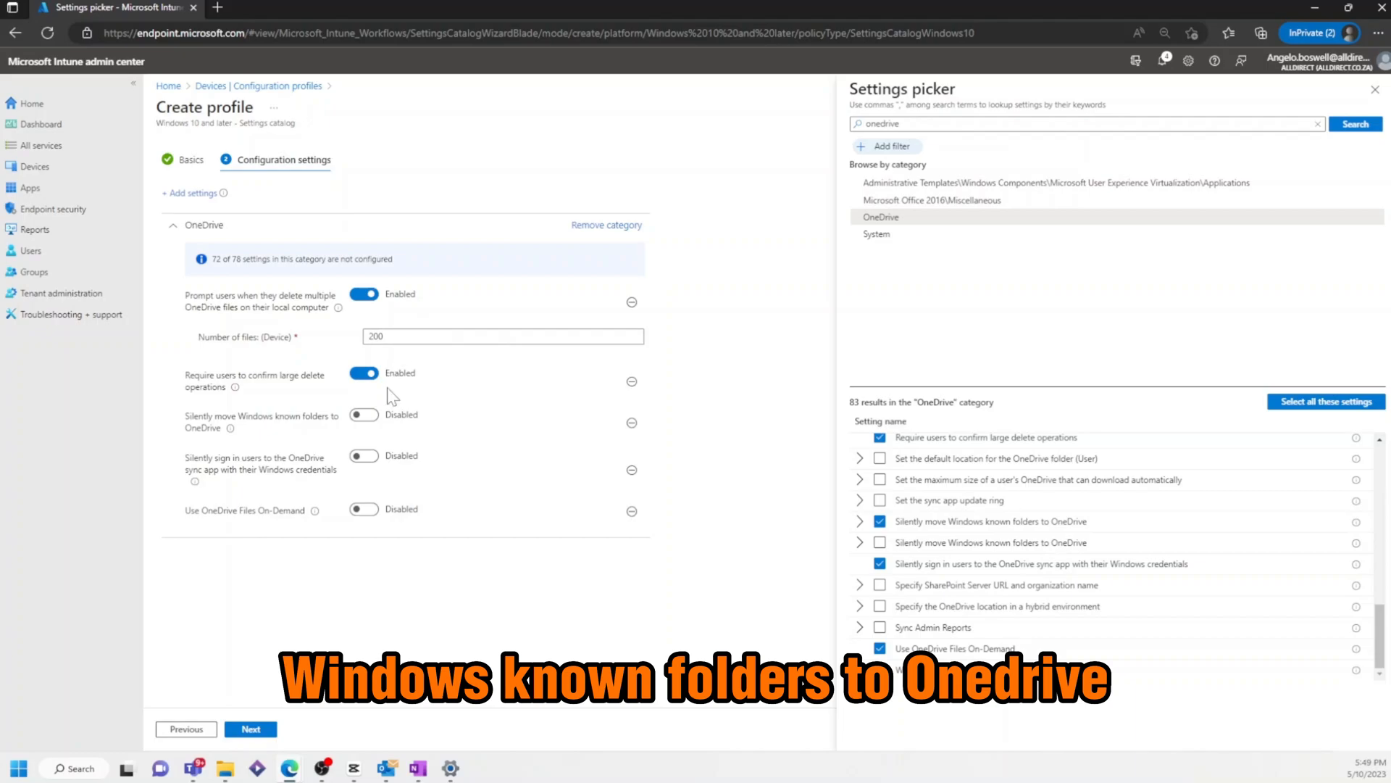
click(364, 415)
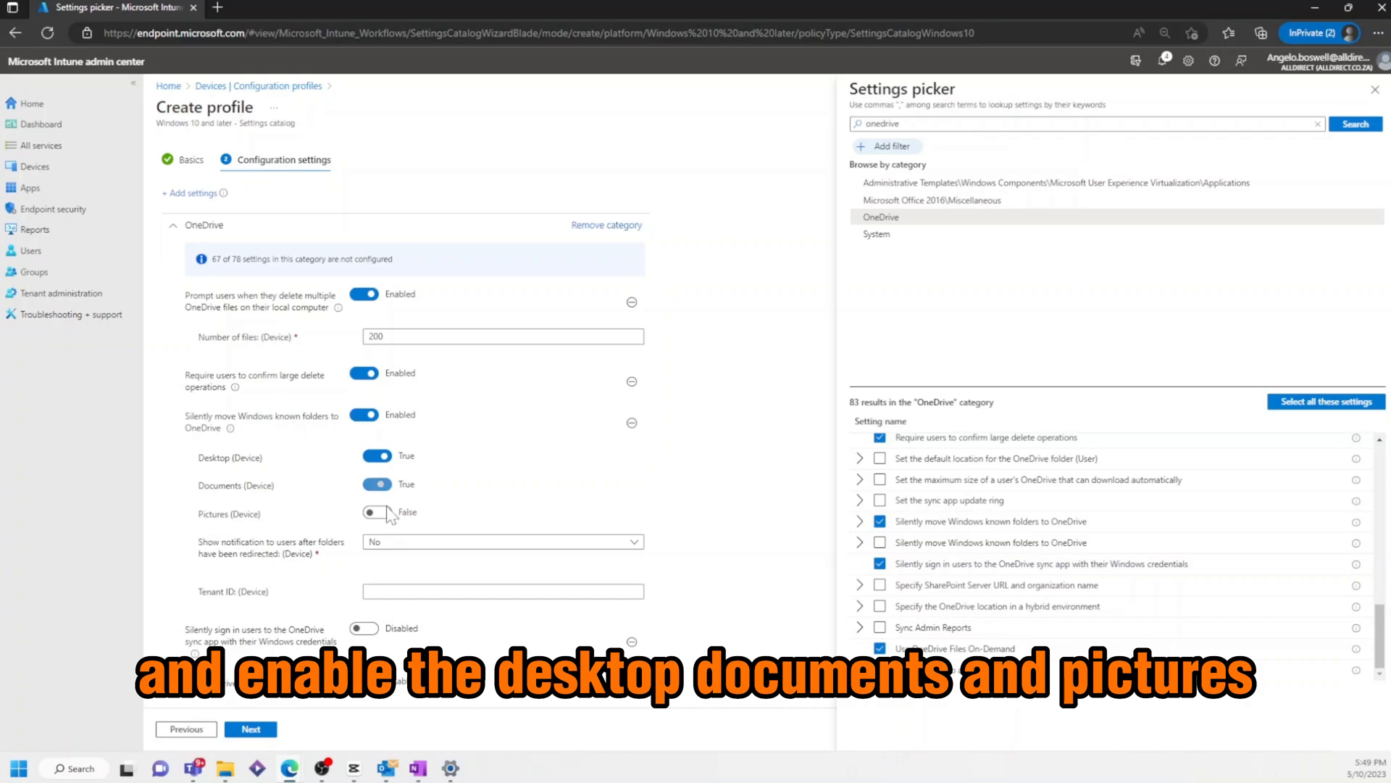
click(377, 511)
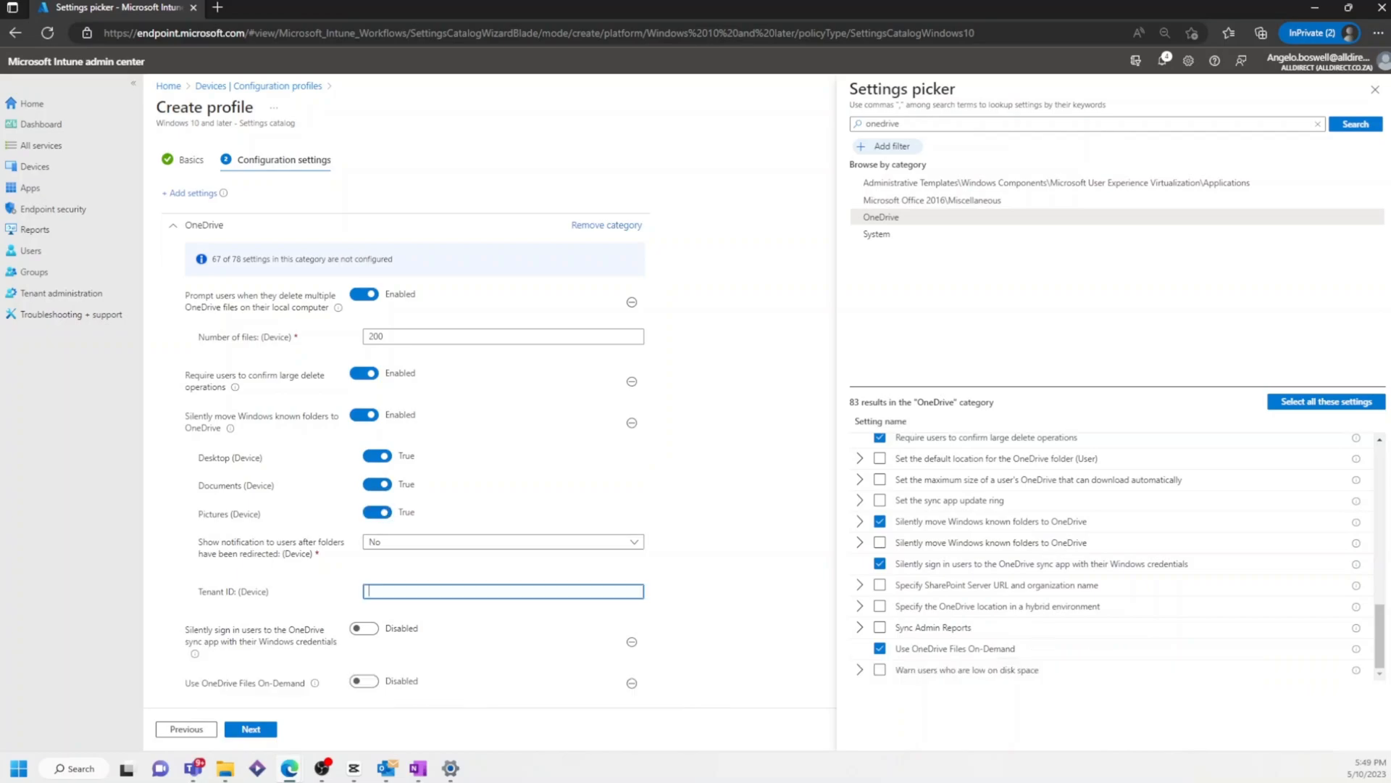
text(737de226-03f3-437b-a794-0fa24d221c78)
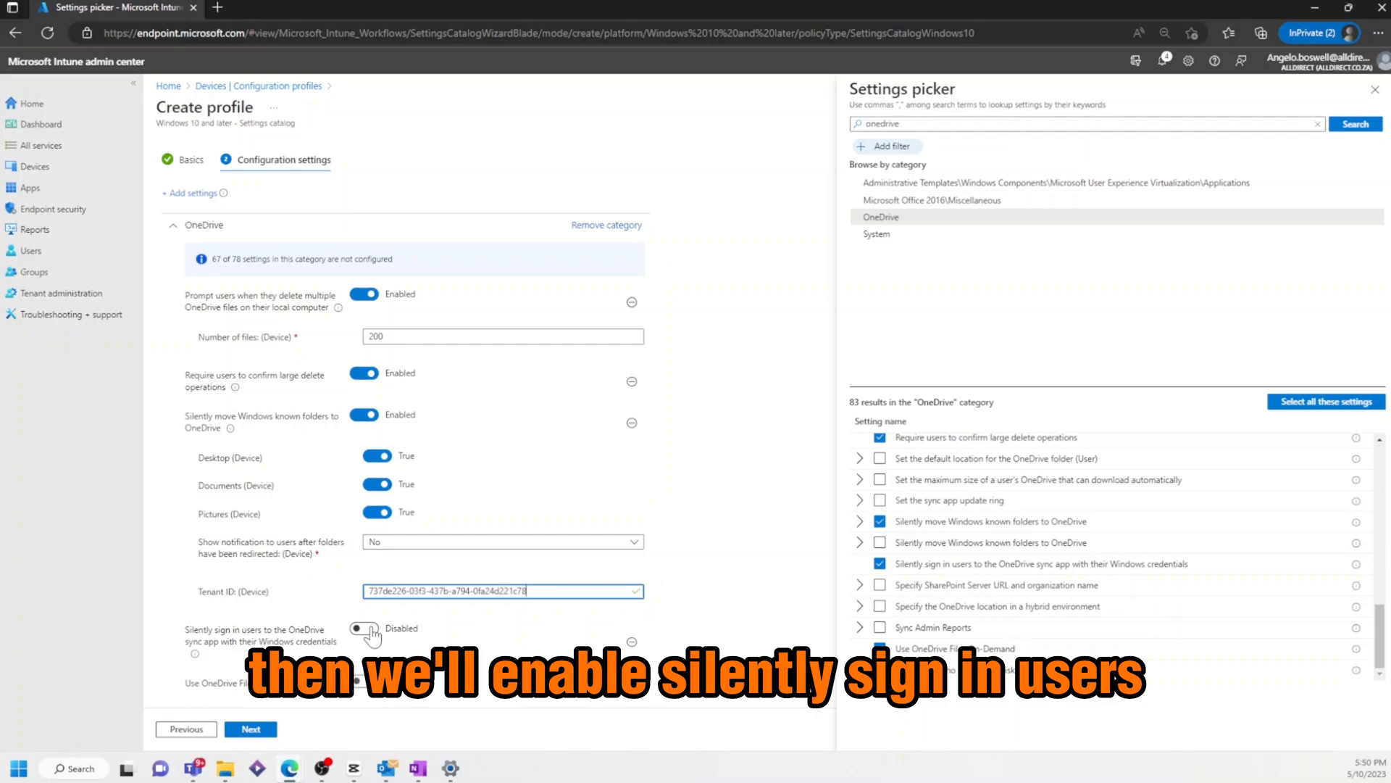
Step: Enable silent sign-in and Files On-Demand, then continue to scope tags
click(364, 628)
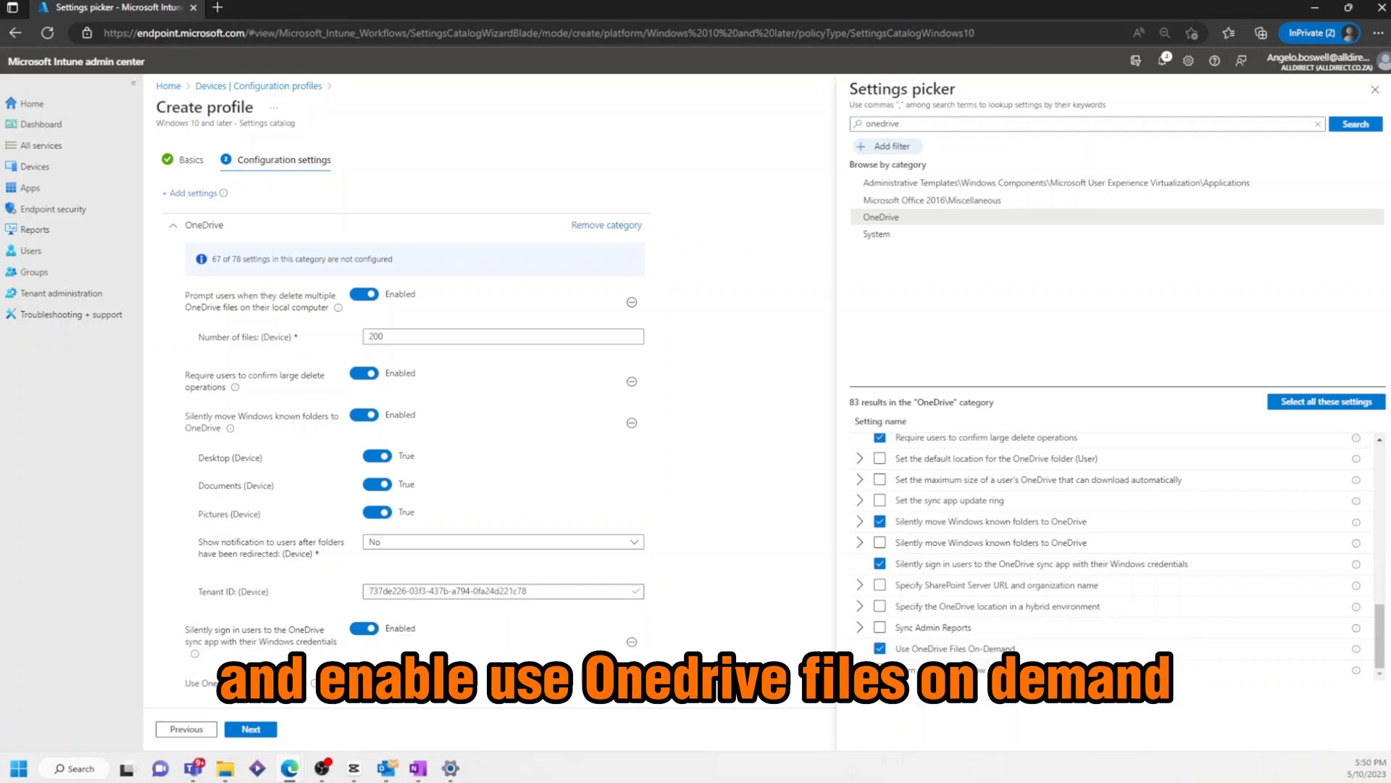
click(364, 658)
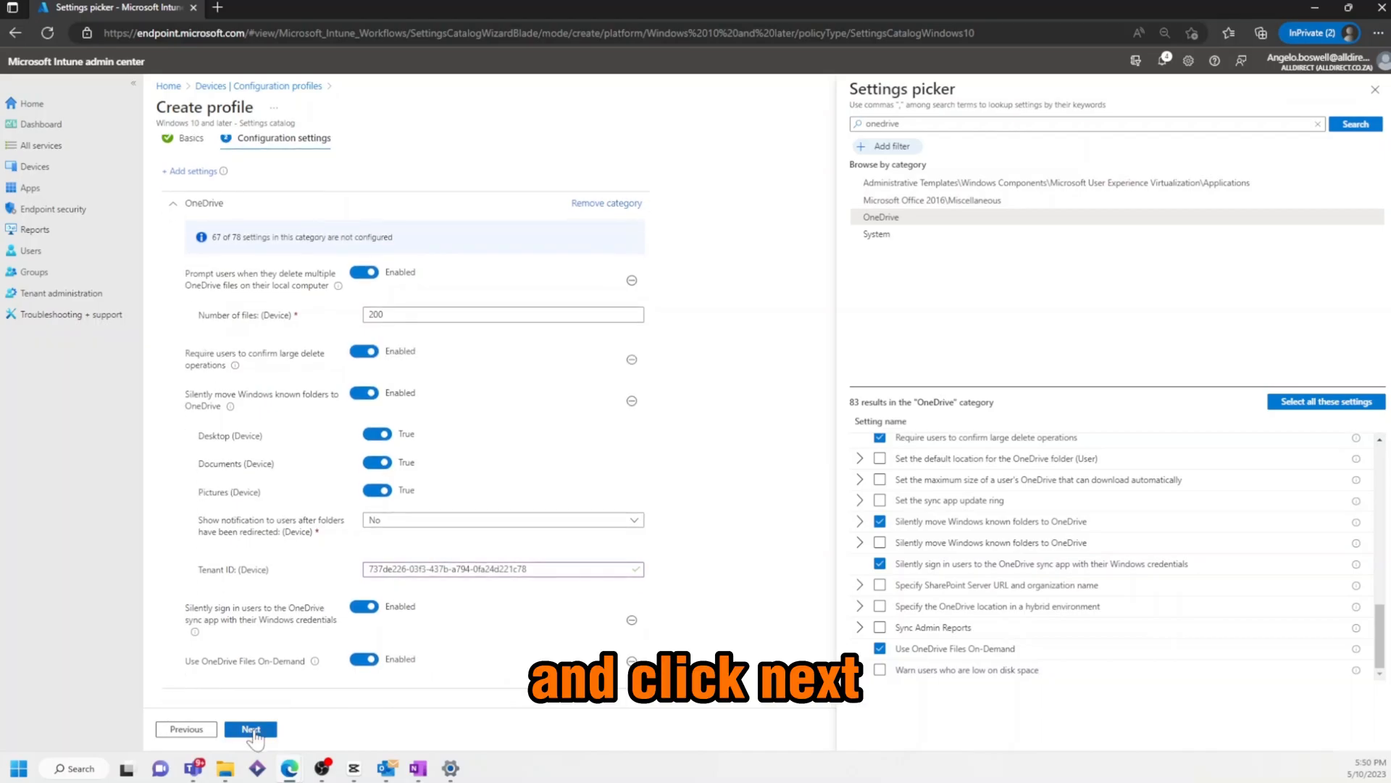
click(250, 729)
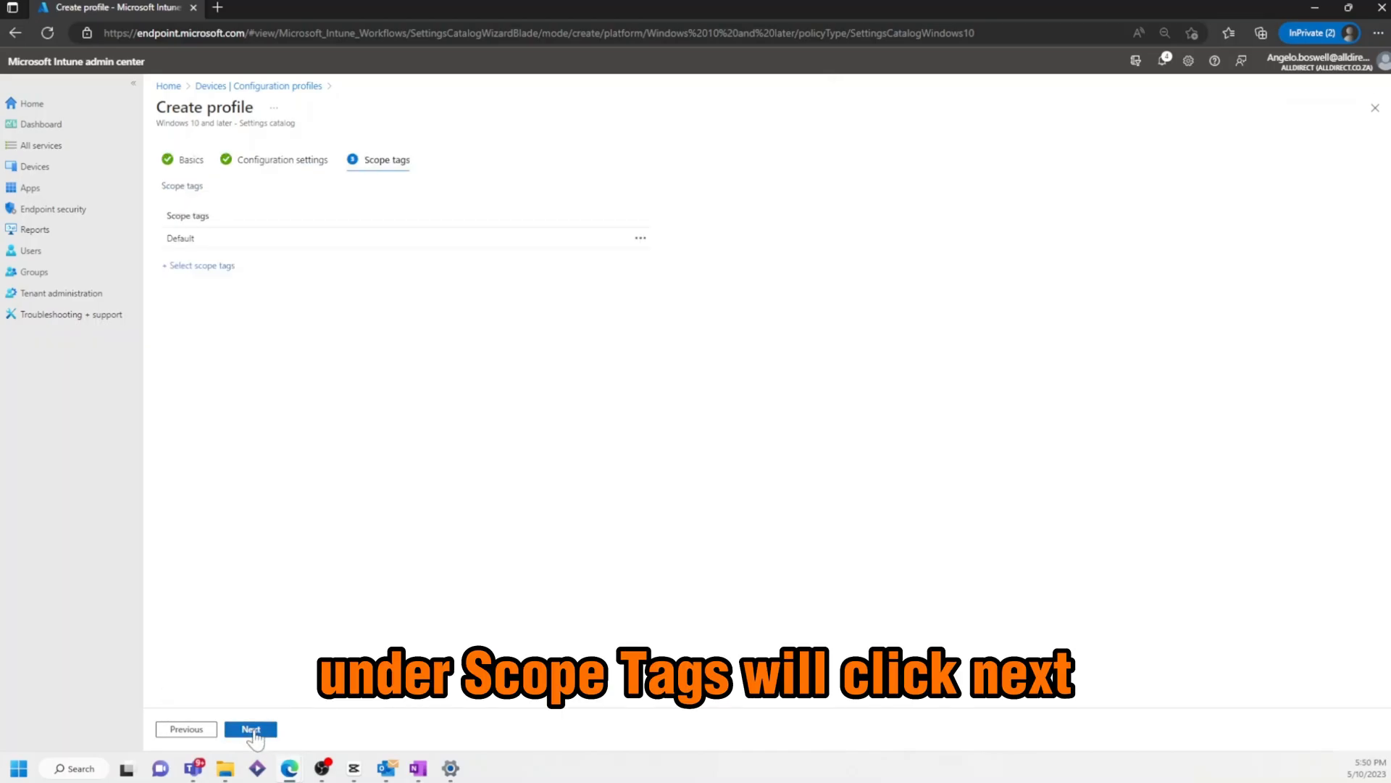
Step: Keep the default scope tag and proceed through assignments toward choosing included groups
click(251, 729)
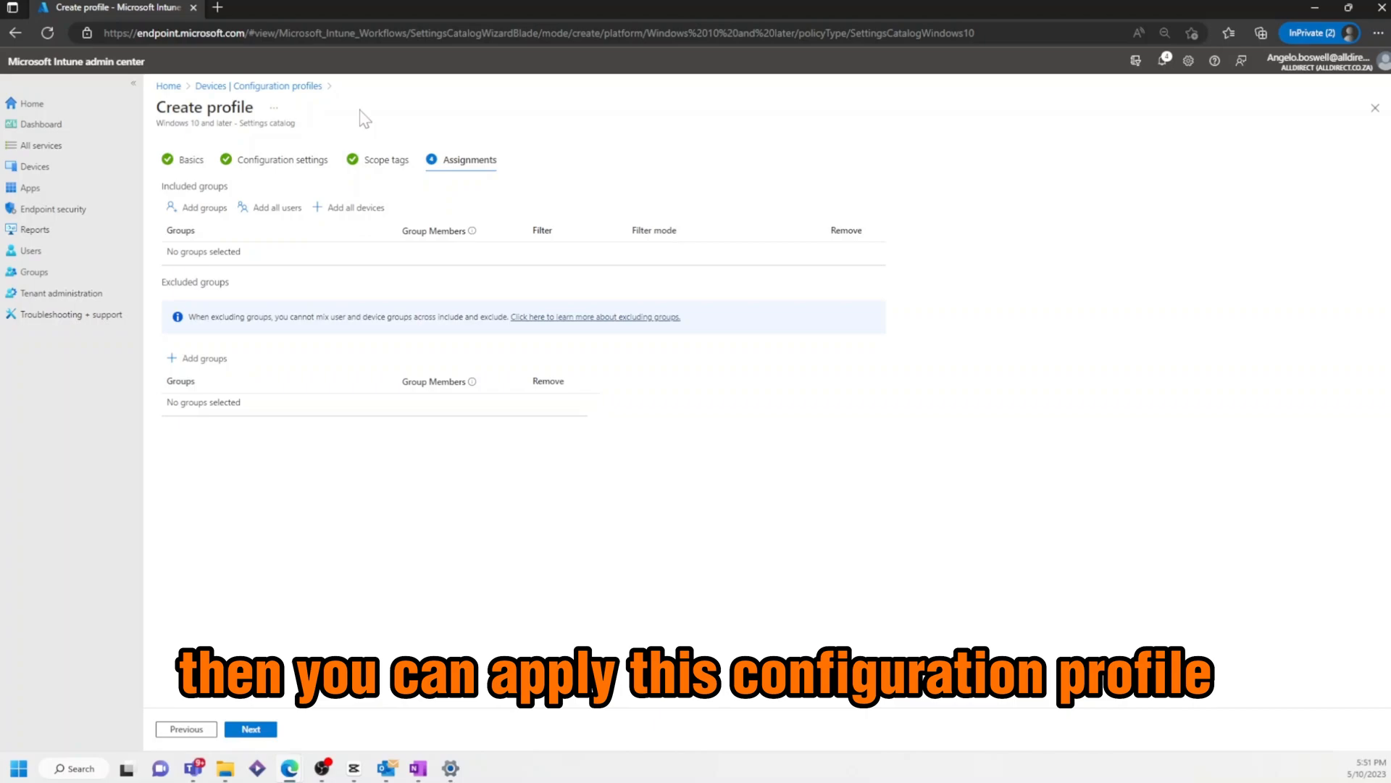
mouse_move(389, 165)
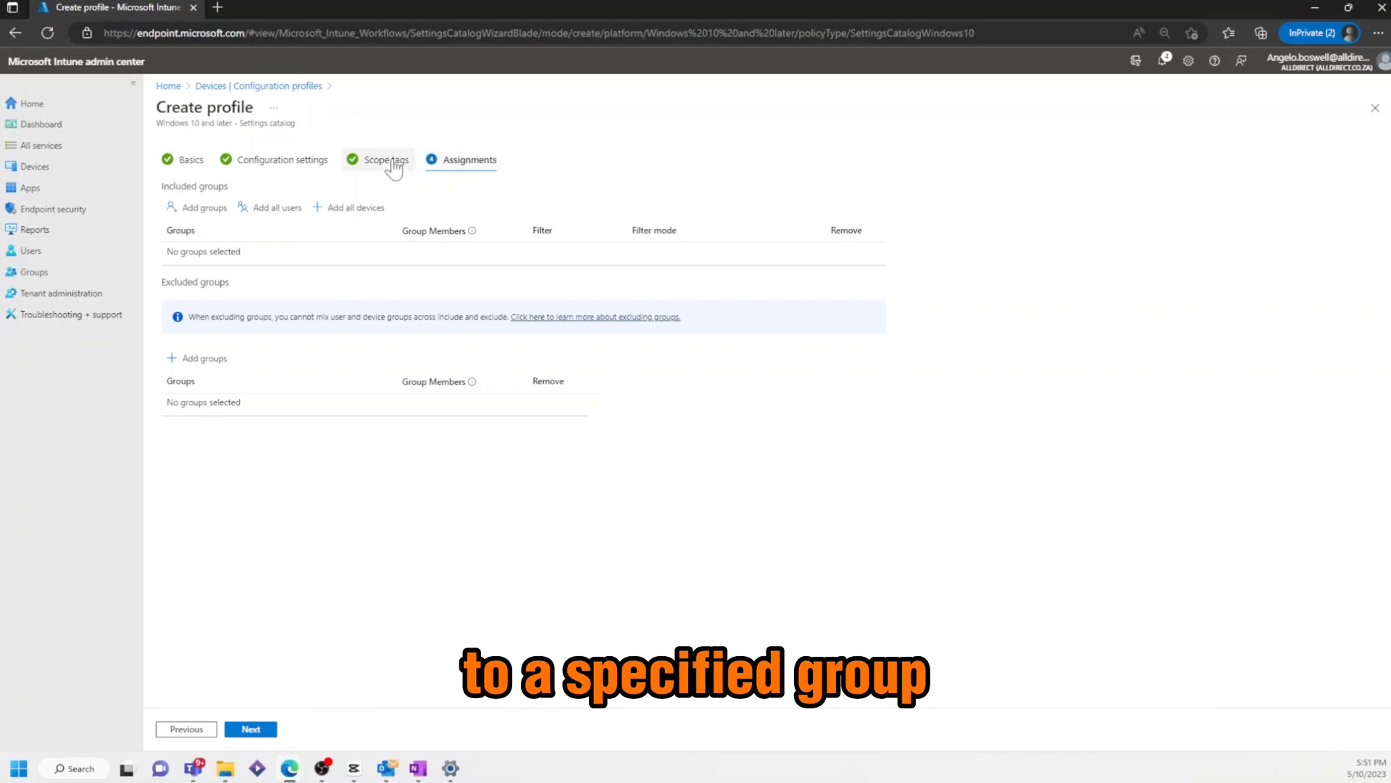
mouse_move(353, 207)
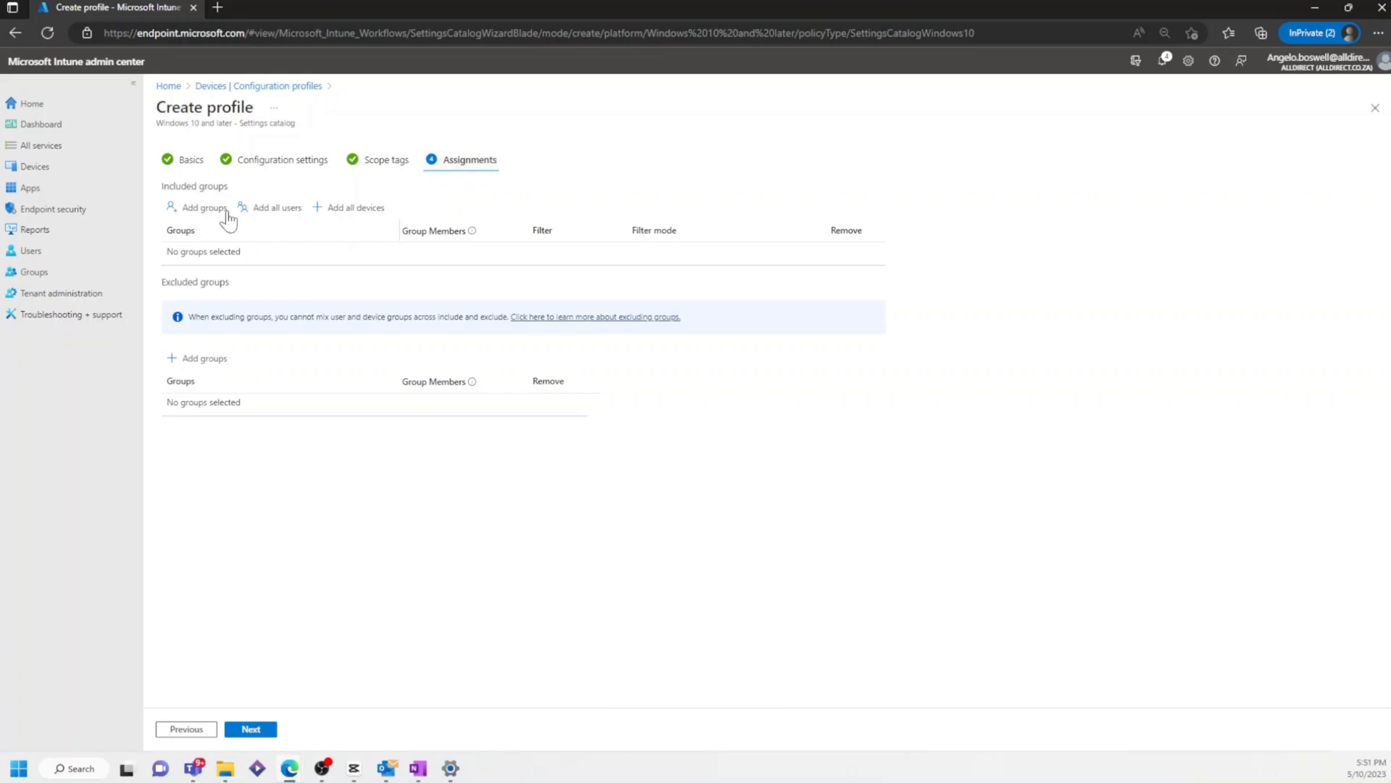
click(250, 729)
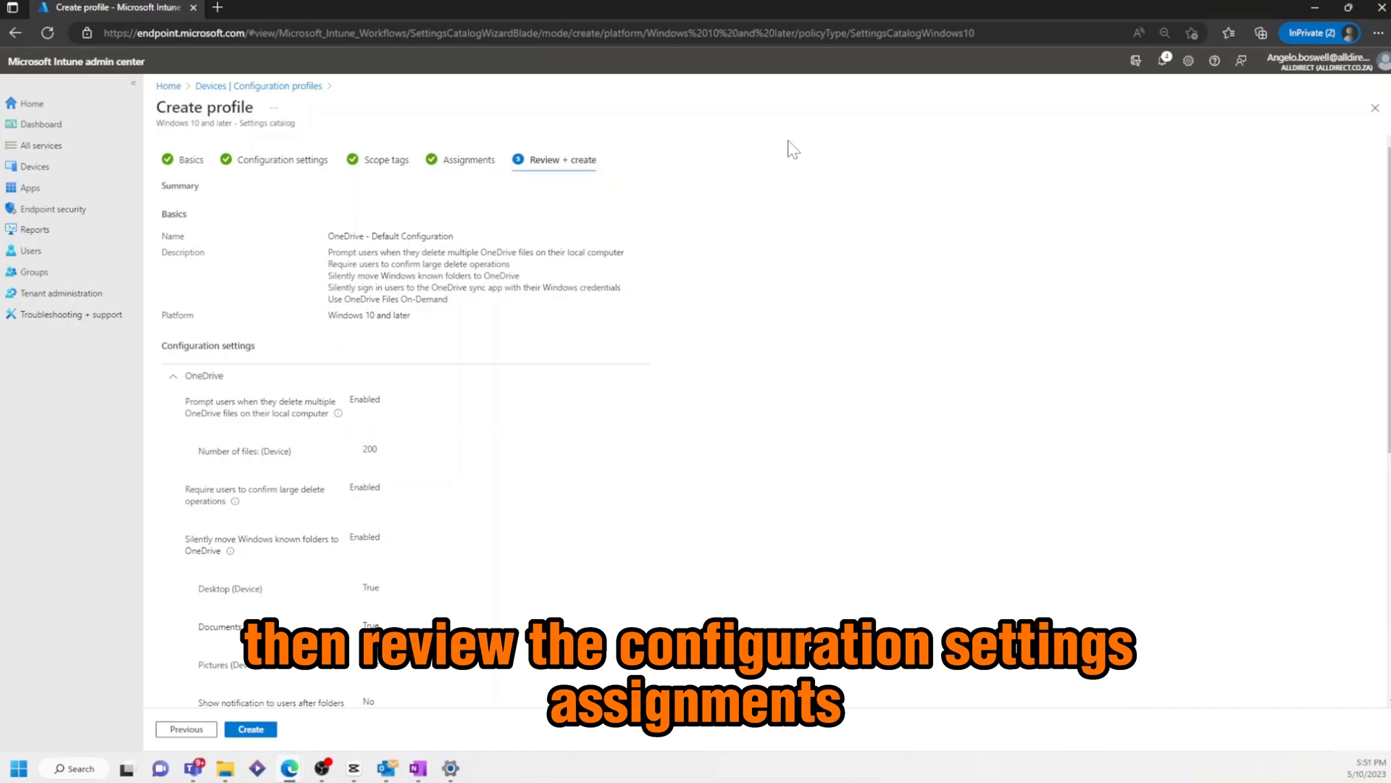
Step: Review the summary and create the OneDrive - Default Configuration policy
scroll(down, 3)
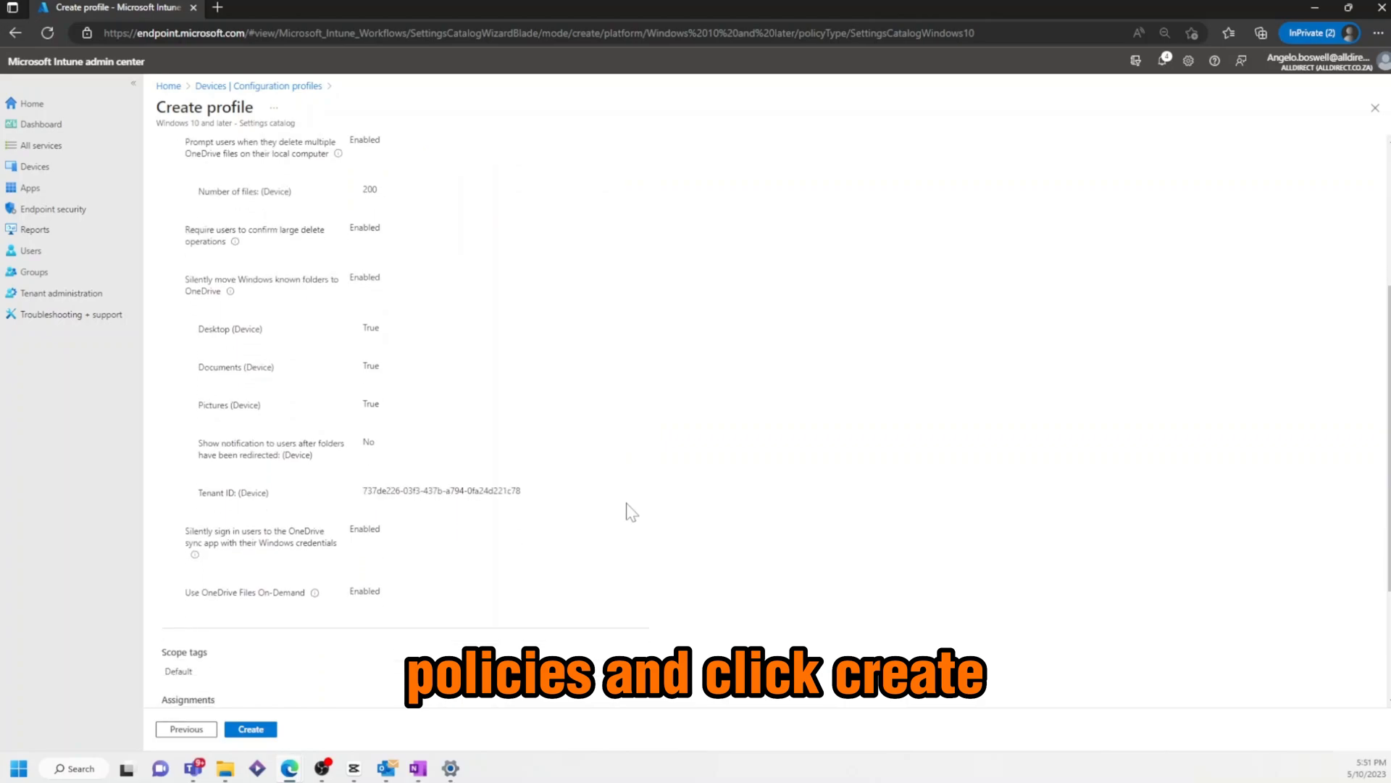
scroll(down, 3)
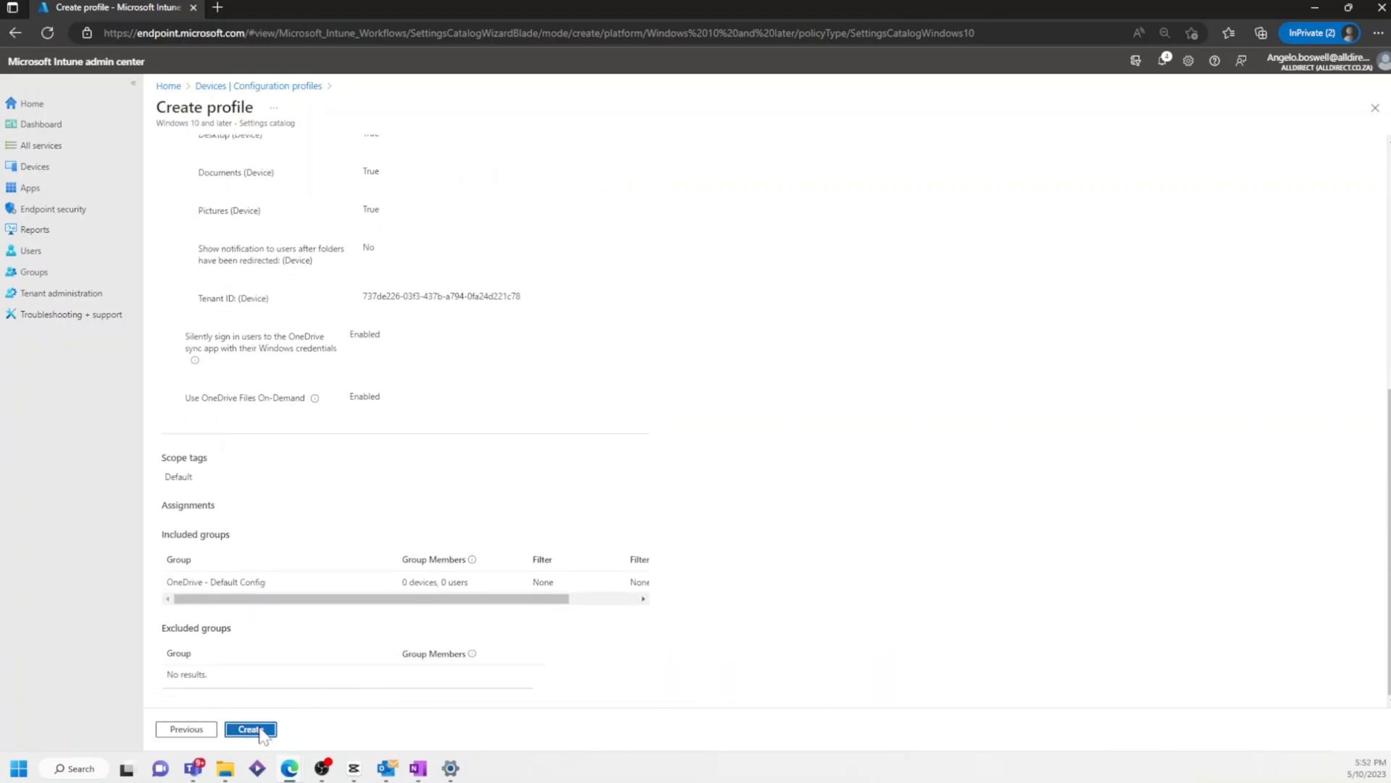
click(251, 729)
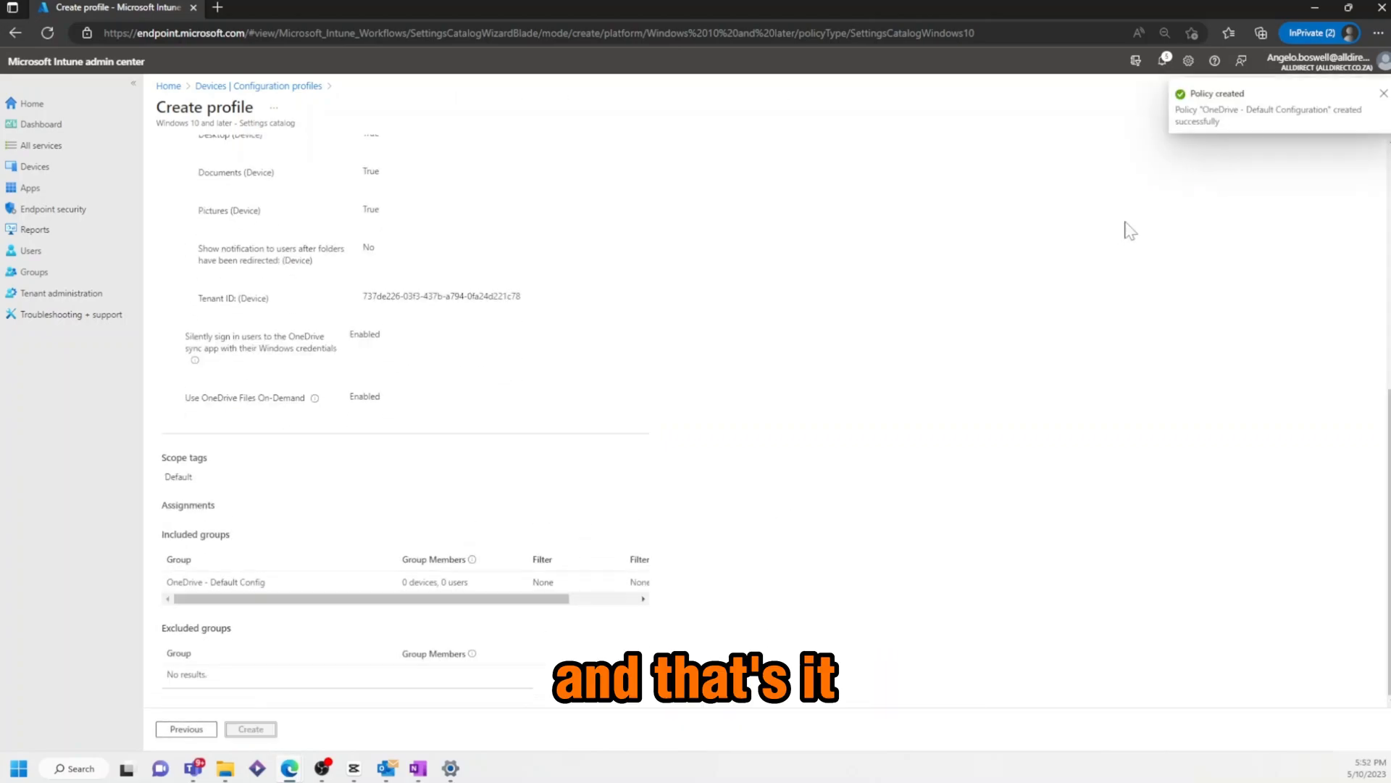